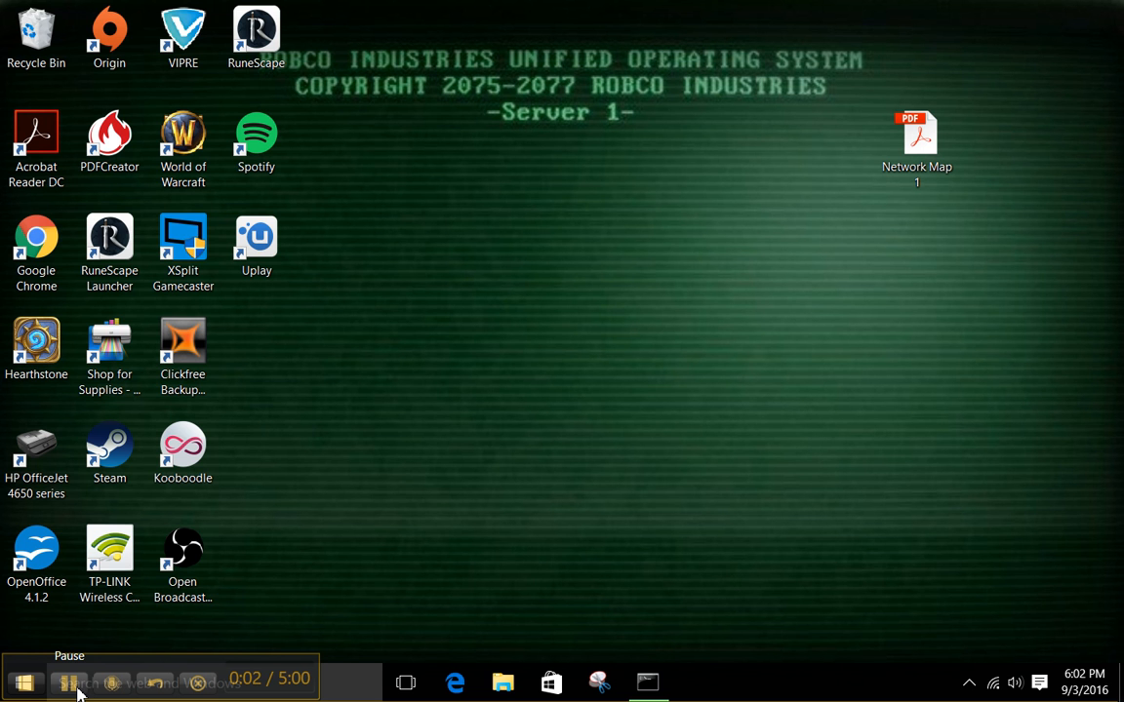
mouse_move(656, 582)
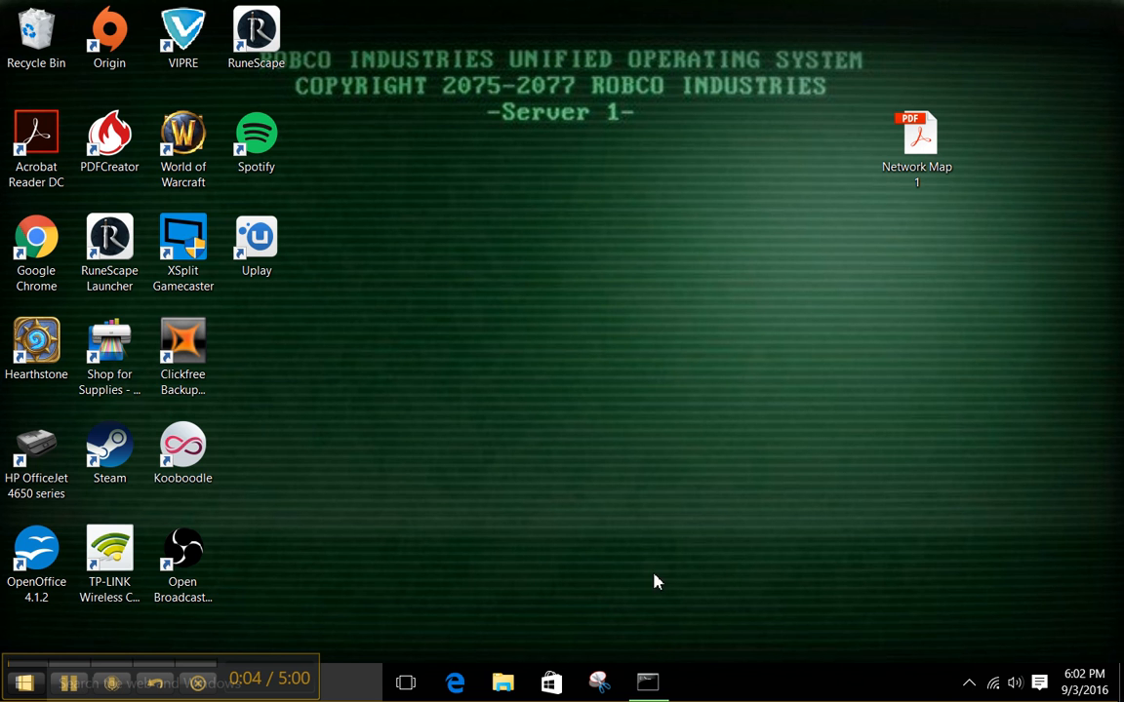
mouse_move(632, 439)
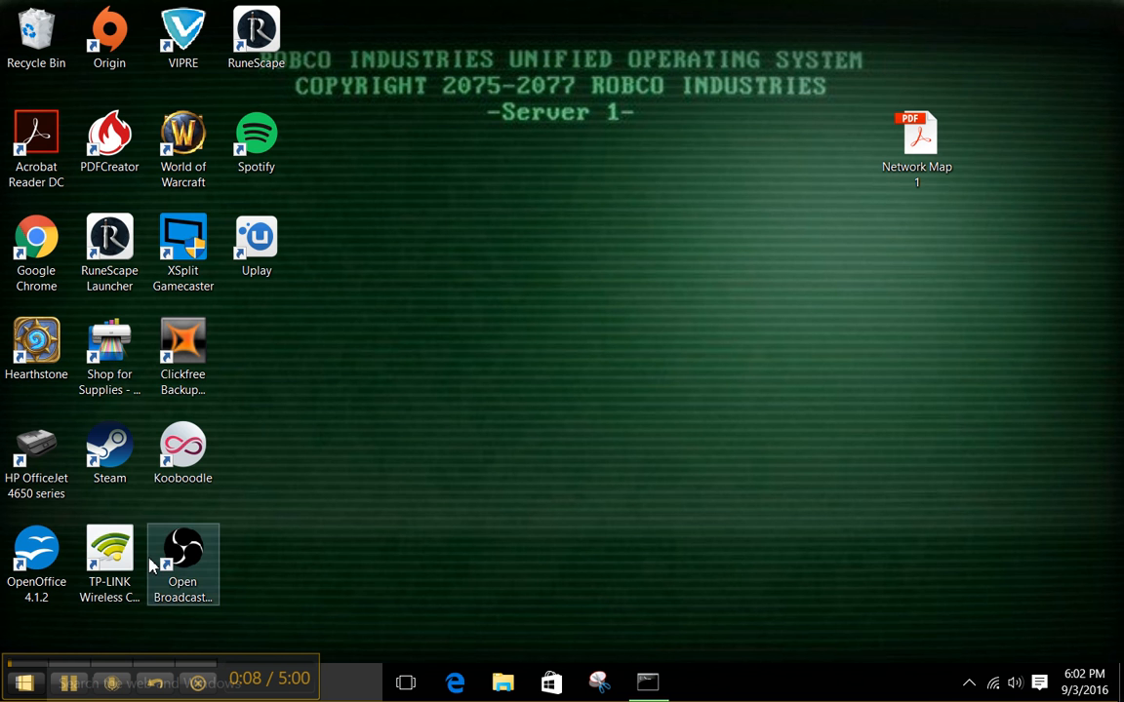
mouse_move(570, 430)
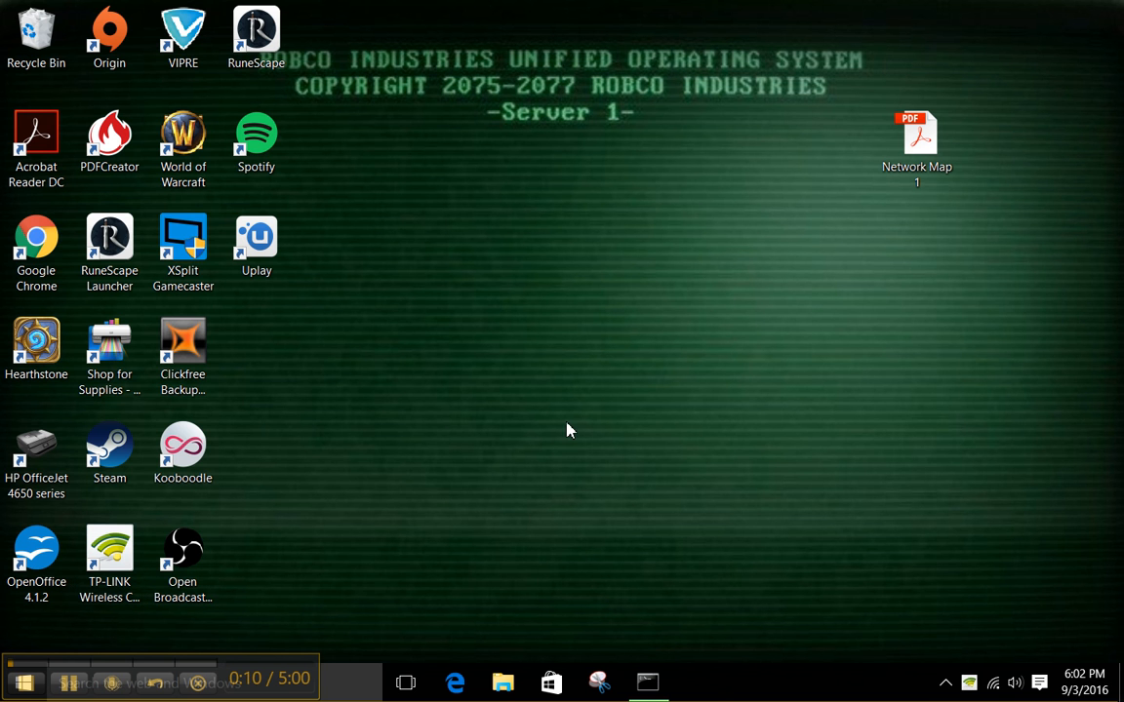
mouse_move(925, 659)
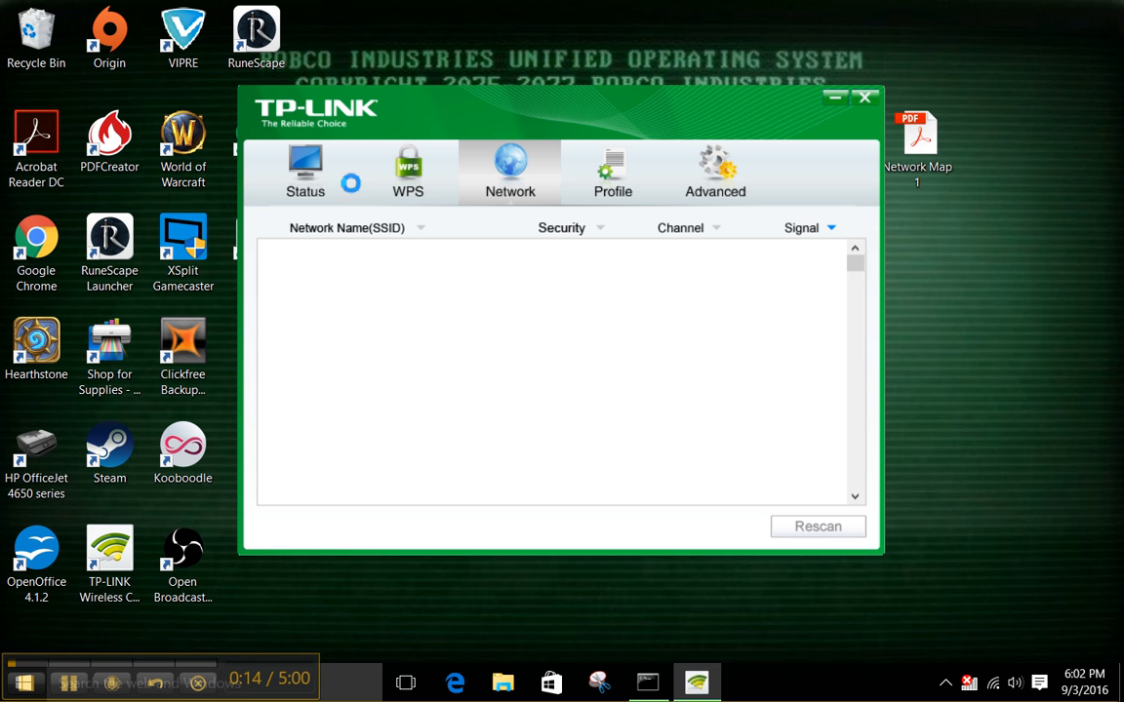
Check the Status tab showing IP 192.168.0.28, then close TP-LINK Wireless Utility.
click(306, 173)
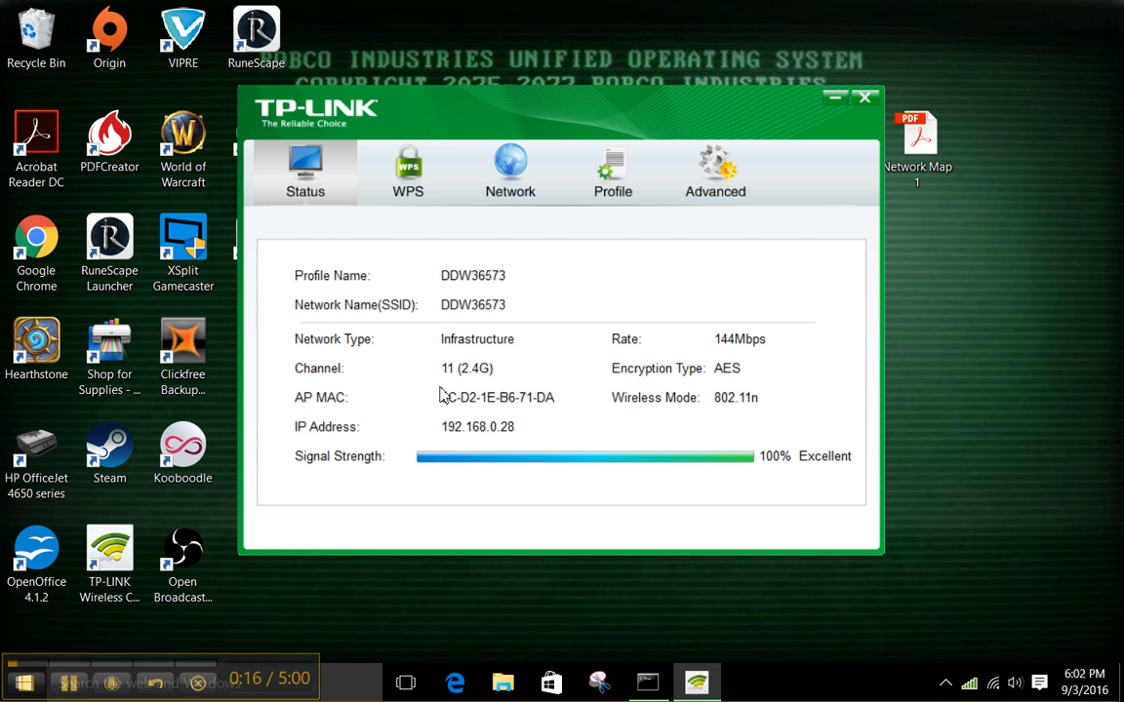
mouse_move(425, 437)
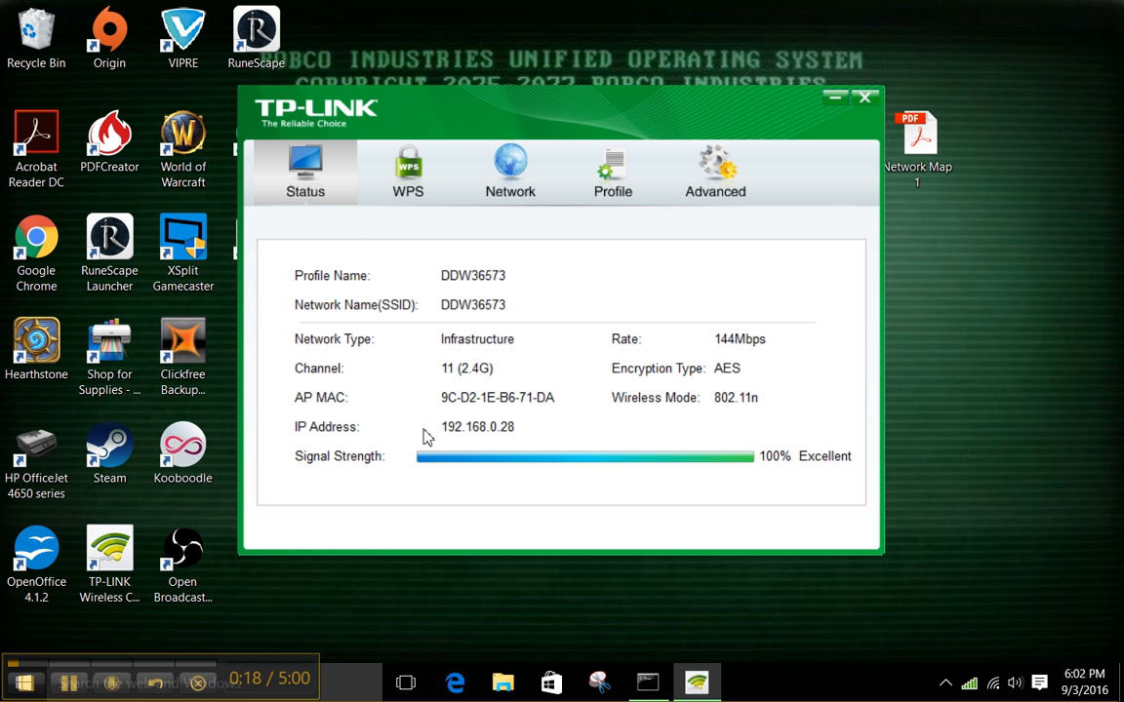
mouse_move(471, 444)
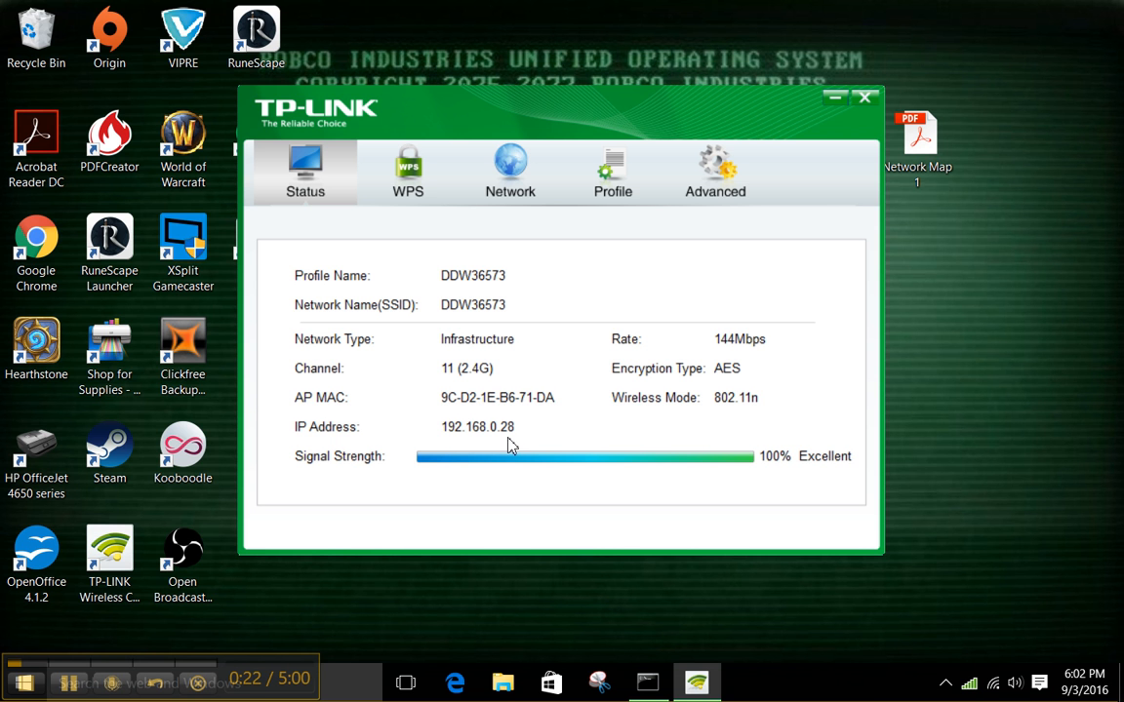
mouse_move(836, 513)
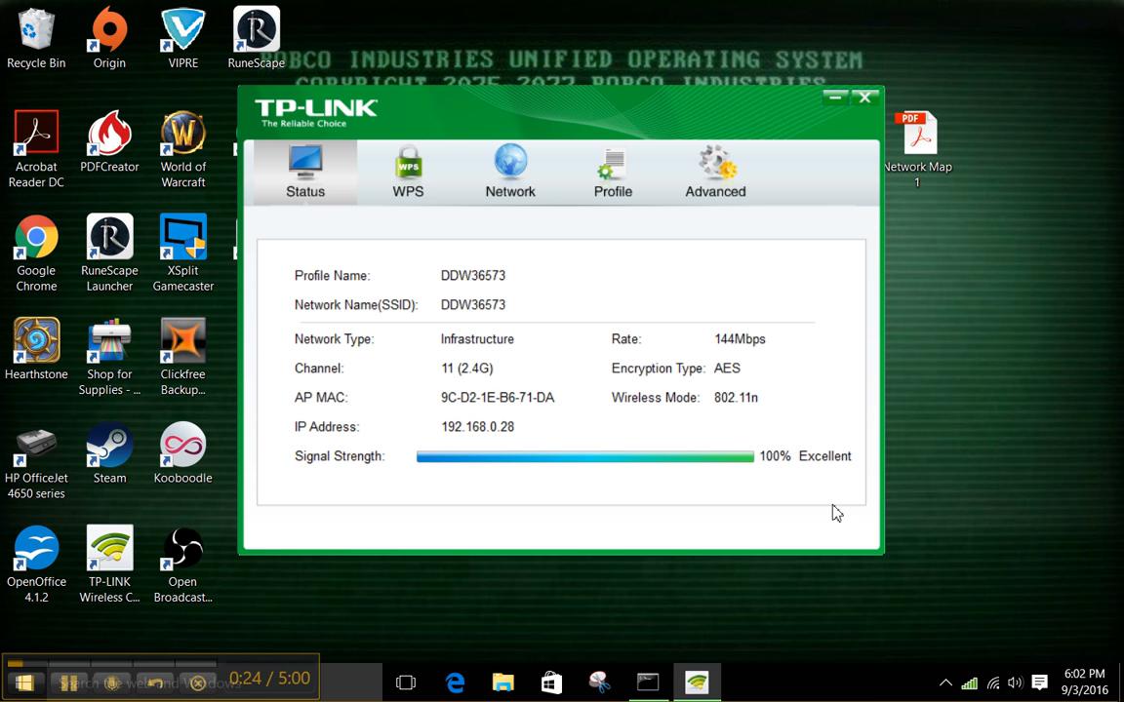
mouse_move(864, 98)
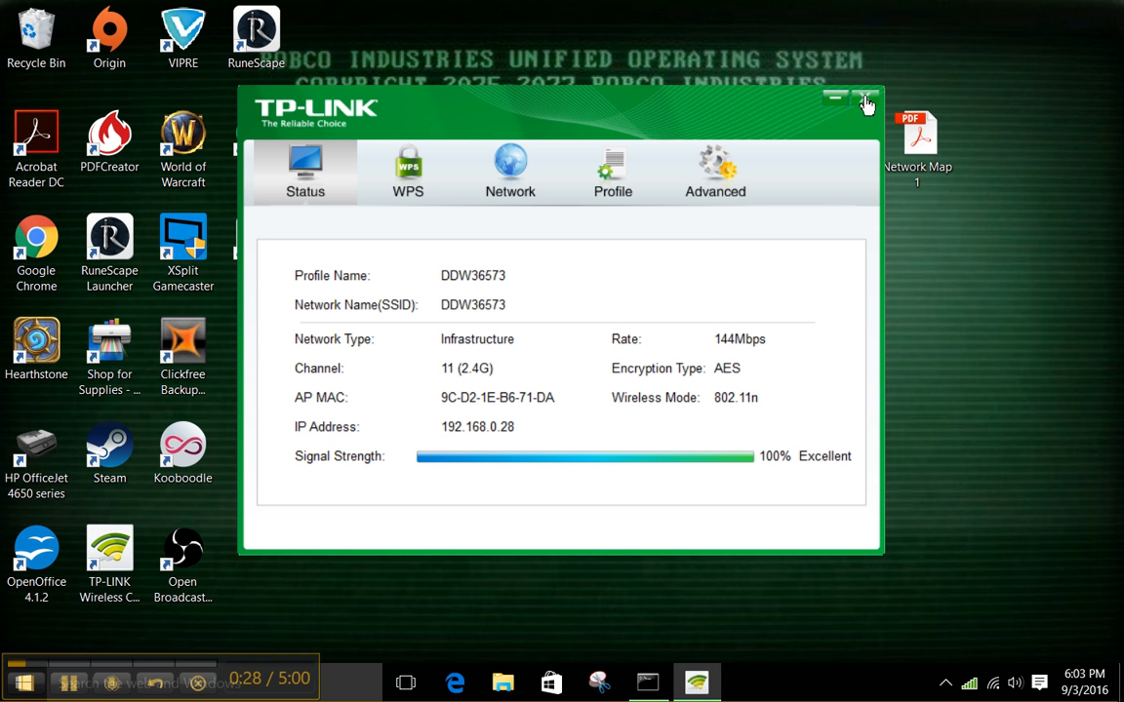
click(865, 101)
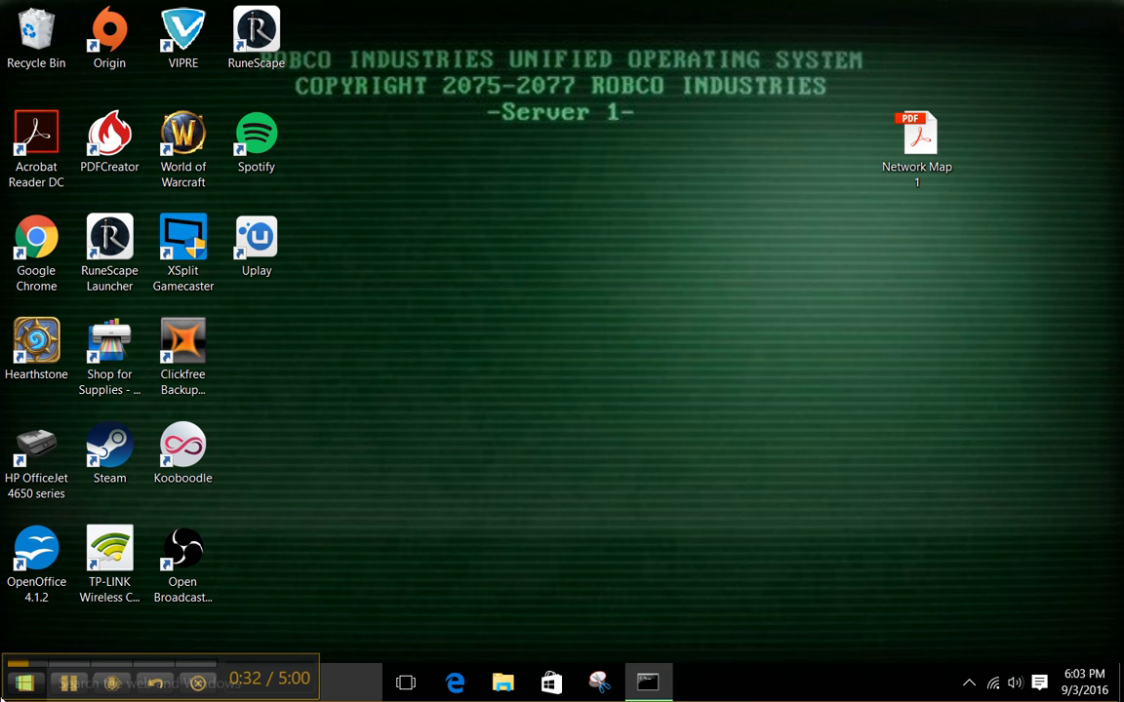
Launch Command Prompt from Start, All apps, Windows System.
click(24, 682)
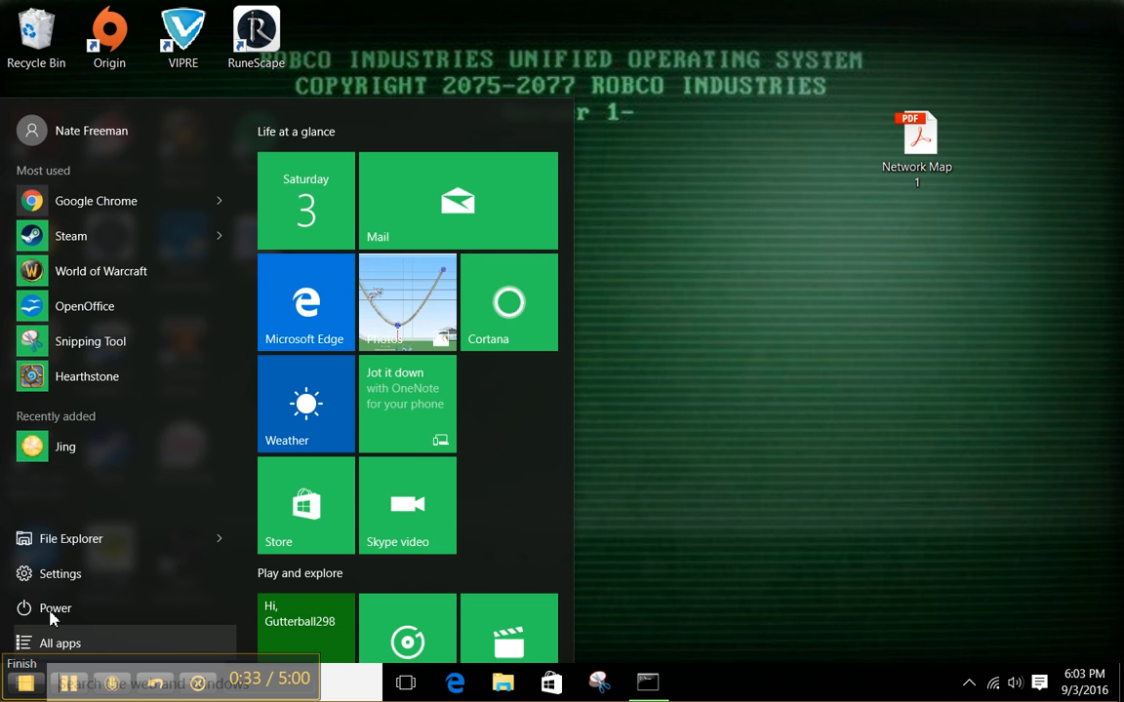
click(60, 643)
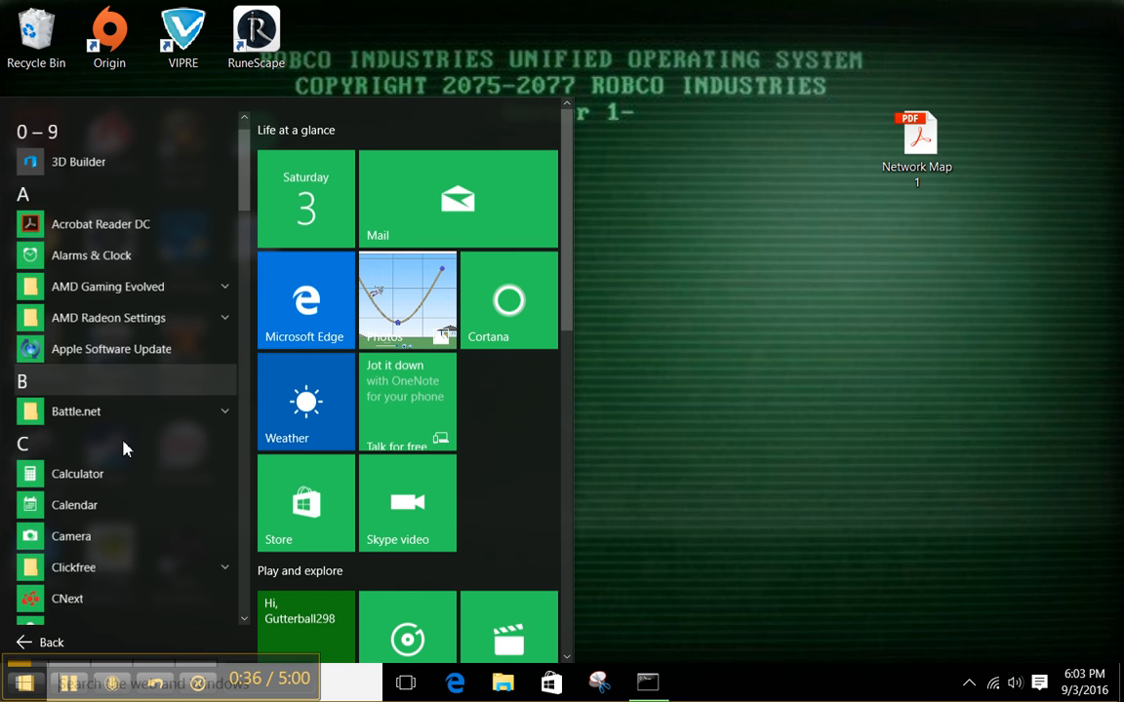
scroll(down, 3)
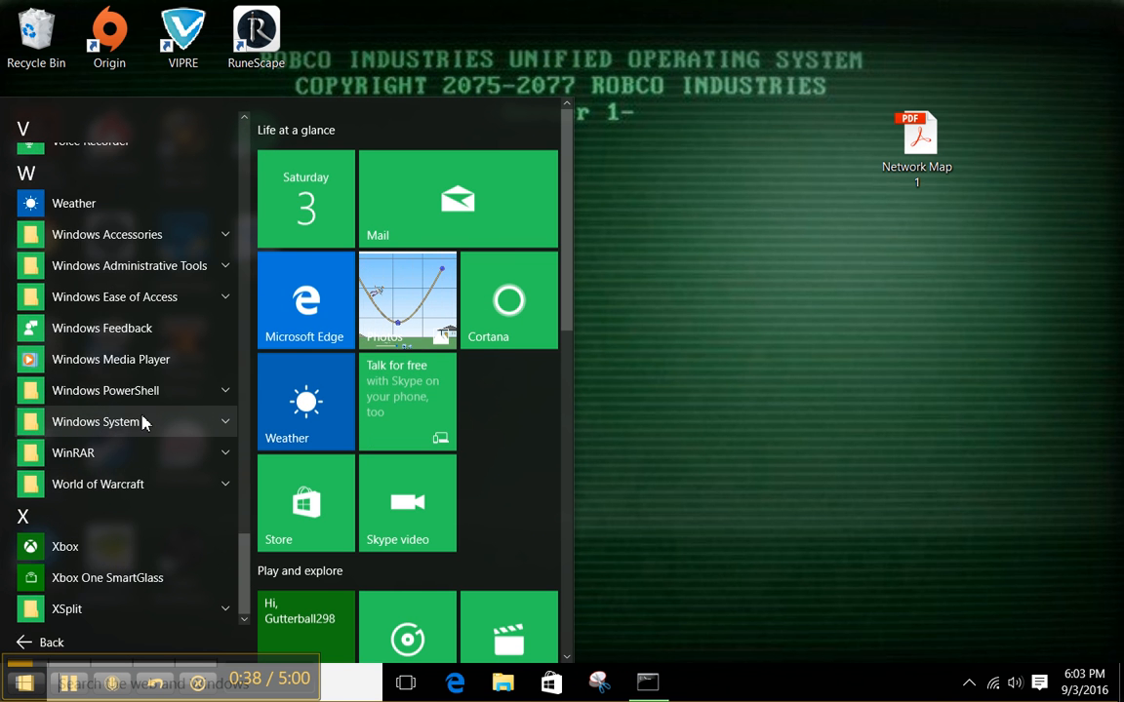
click(96, 421)
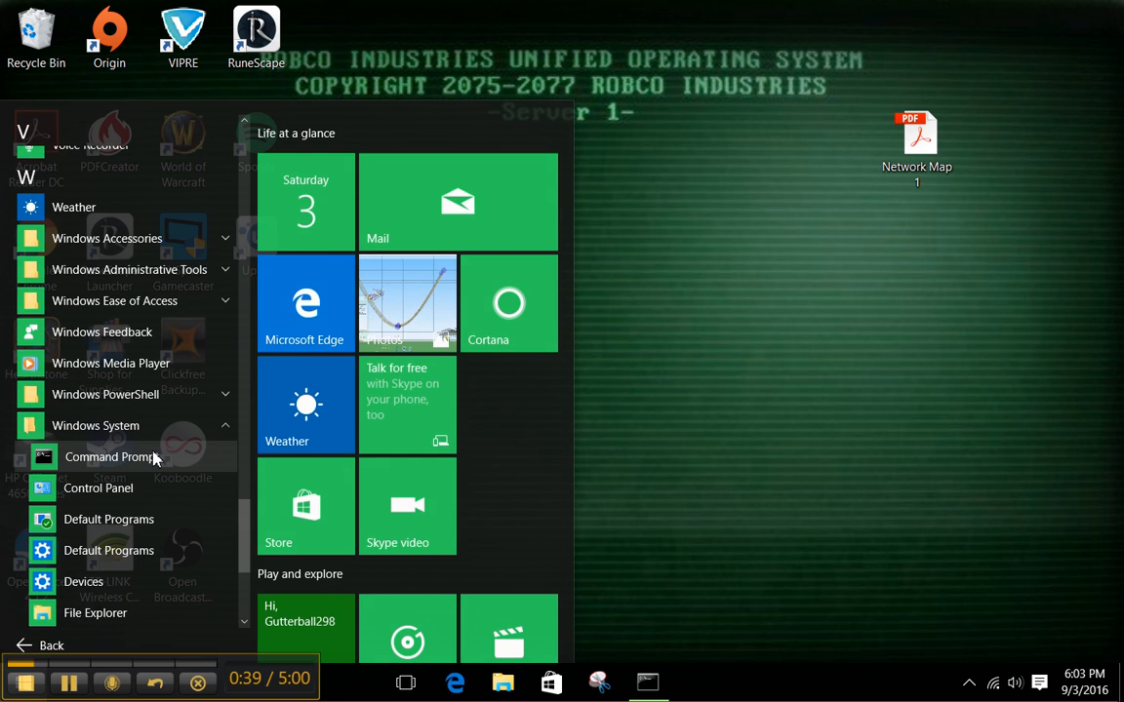
click(112, 457)
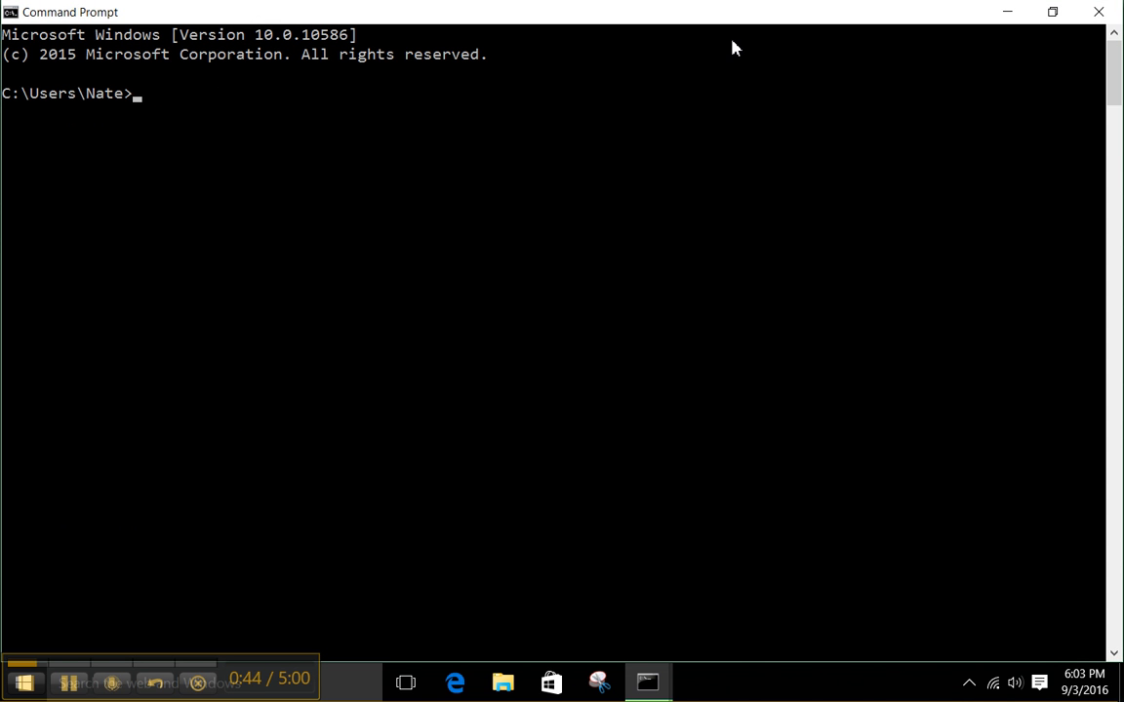
Go to the C:\ root and run ipconfig, showing IPv4 192.168.0.28 and gateway 192.168.0.1.
text(cd\)
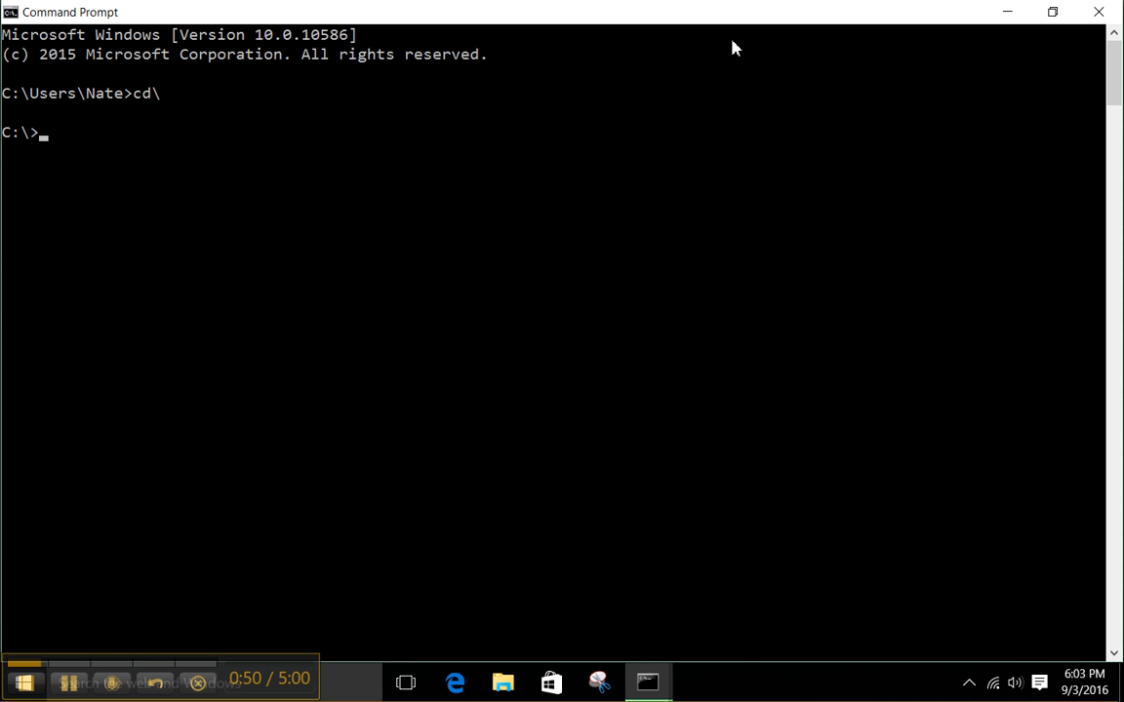
text(i)
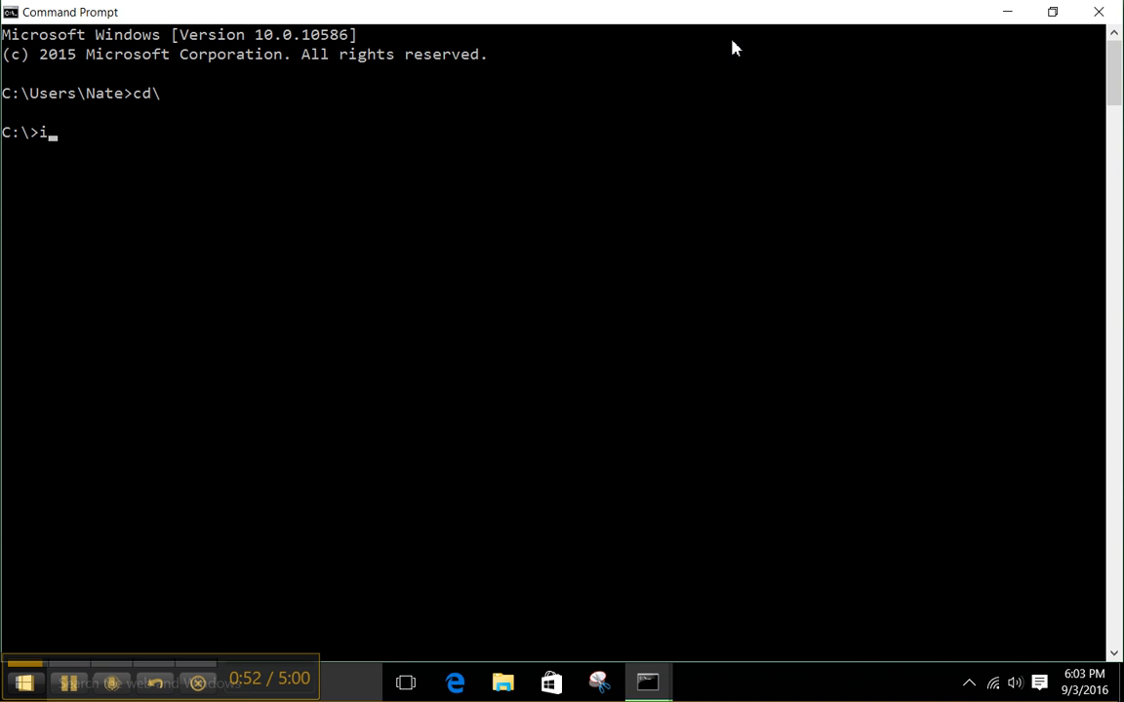
text(pconf)
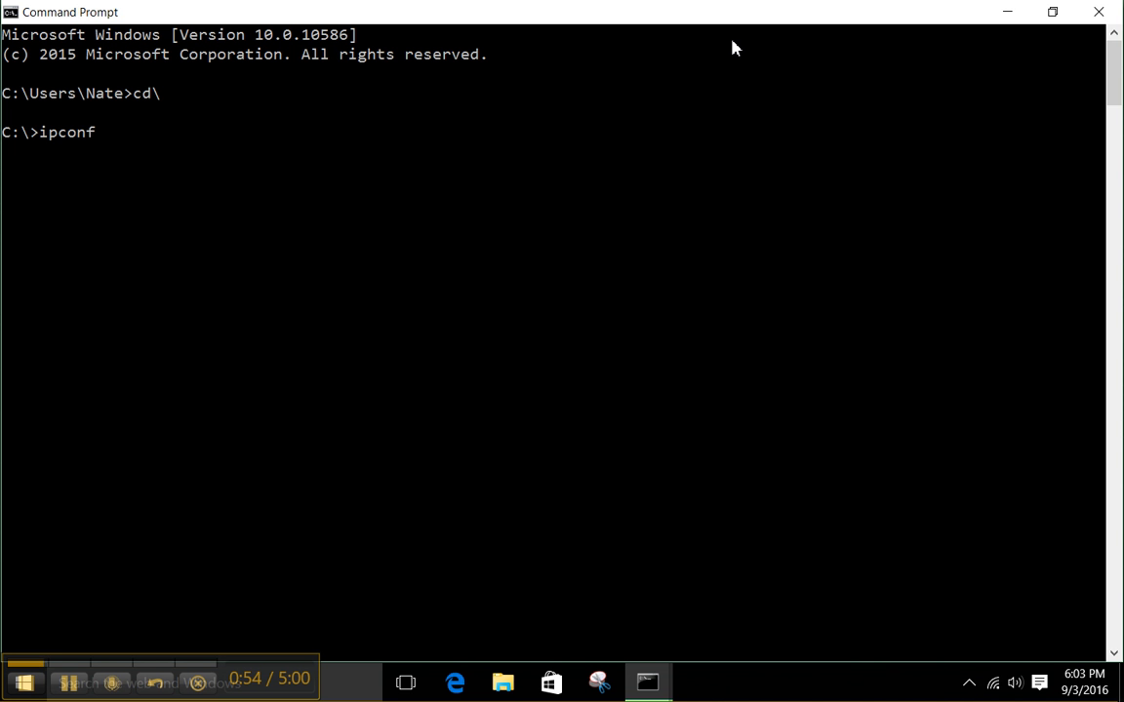
text(ig)
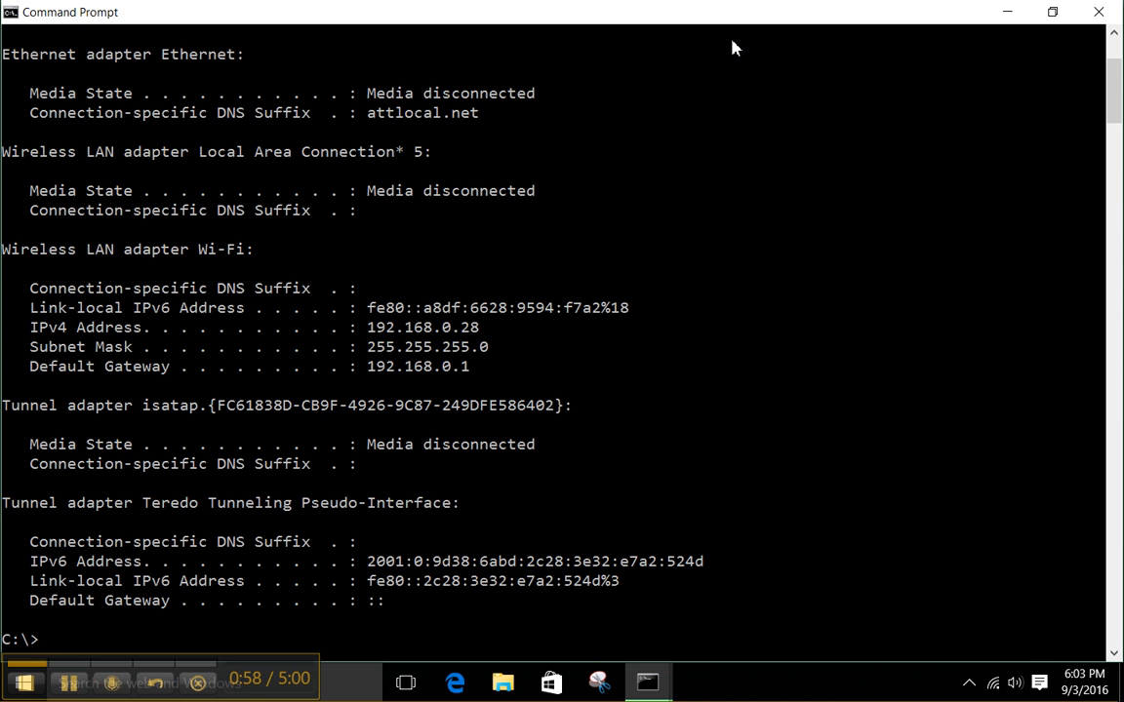
mouse_move(486, 340)
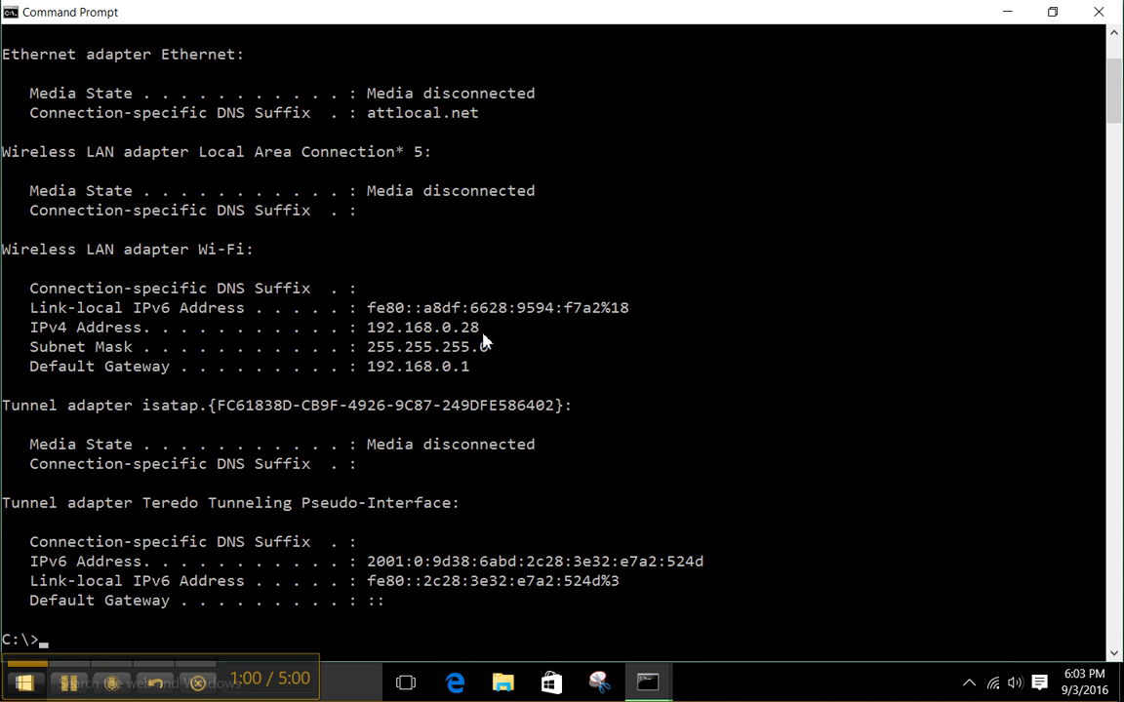
mouse_move(418, 315)
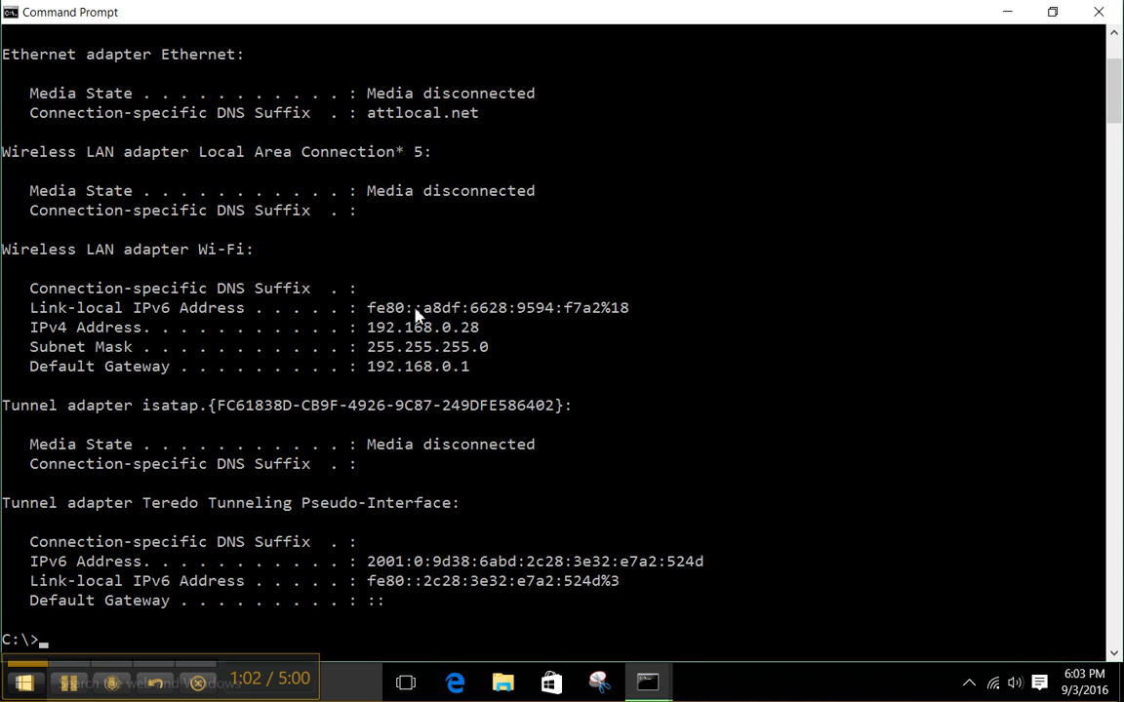
mouse_move(449, 400)
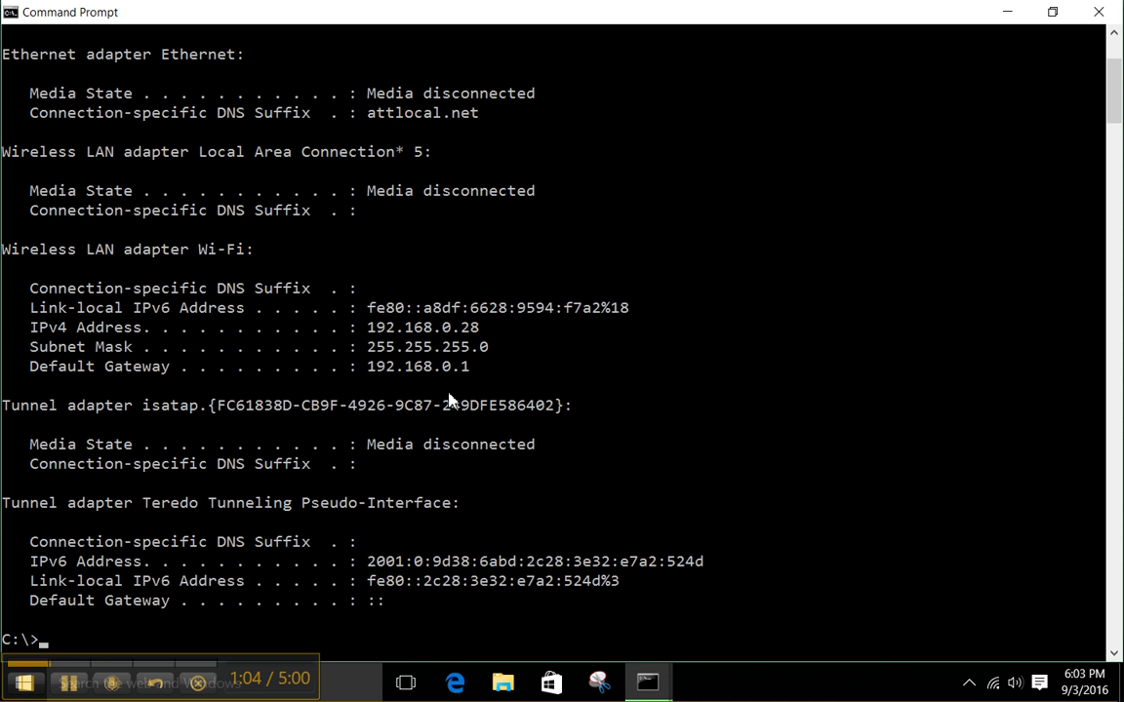
mouse_move(359, 380)
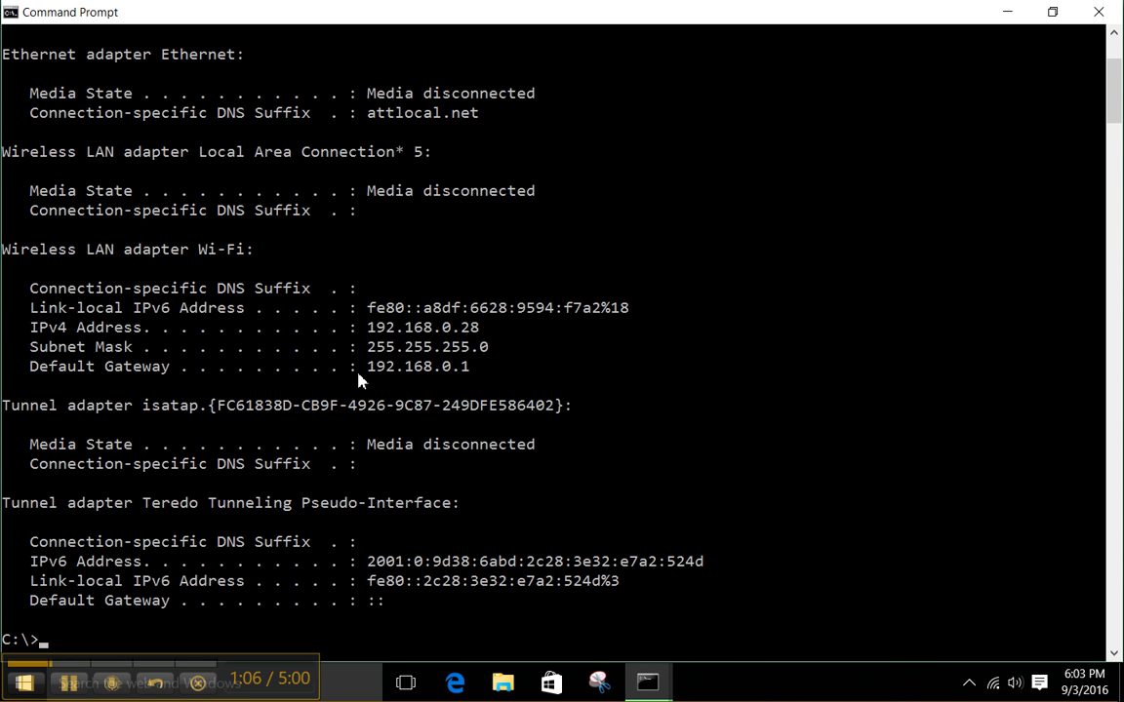
mouse_move(409, 384)
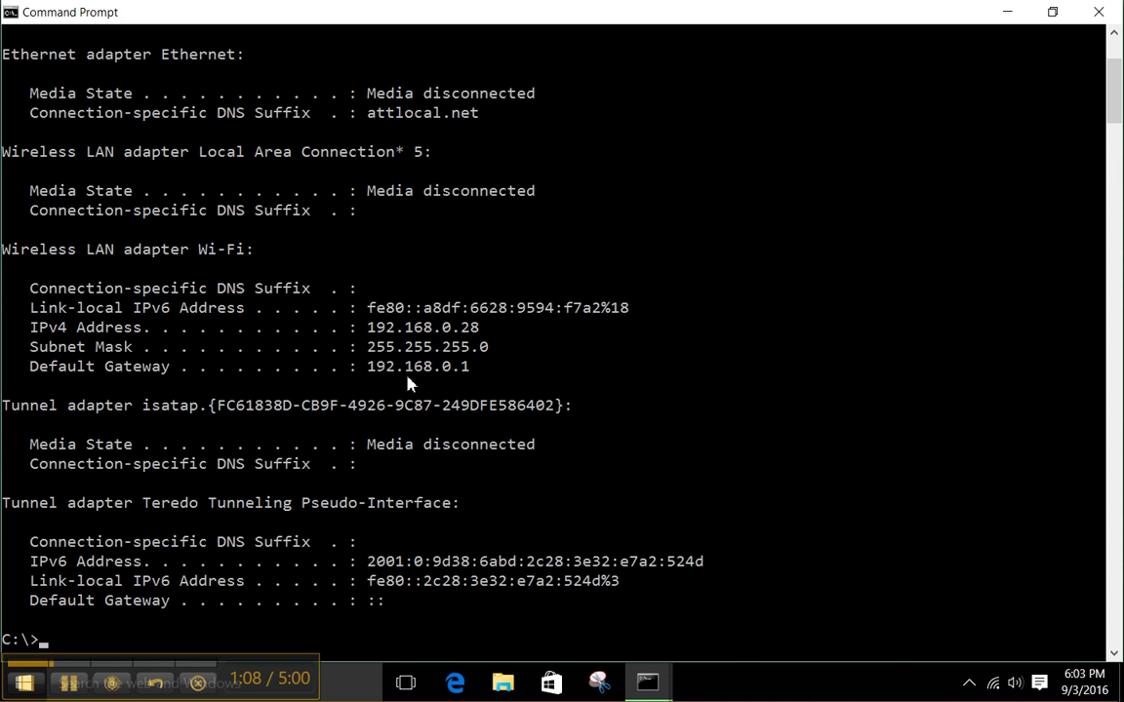
mouse_move(343, 391)
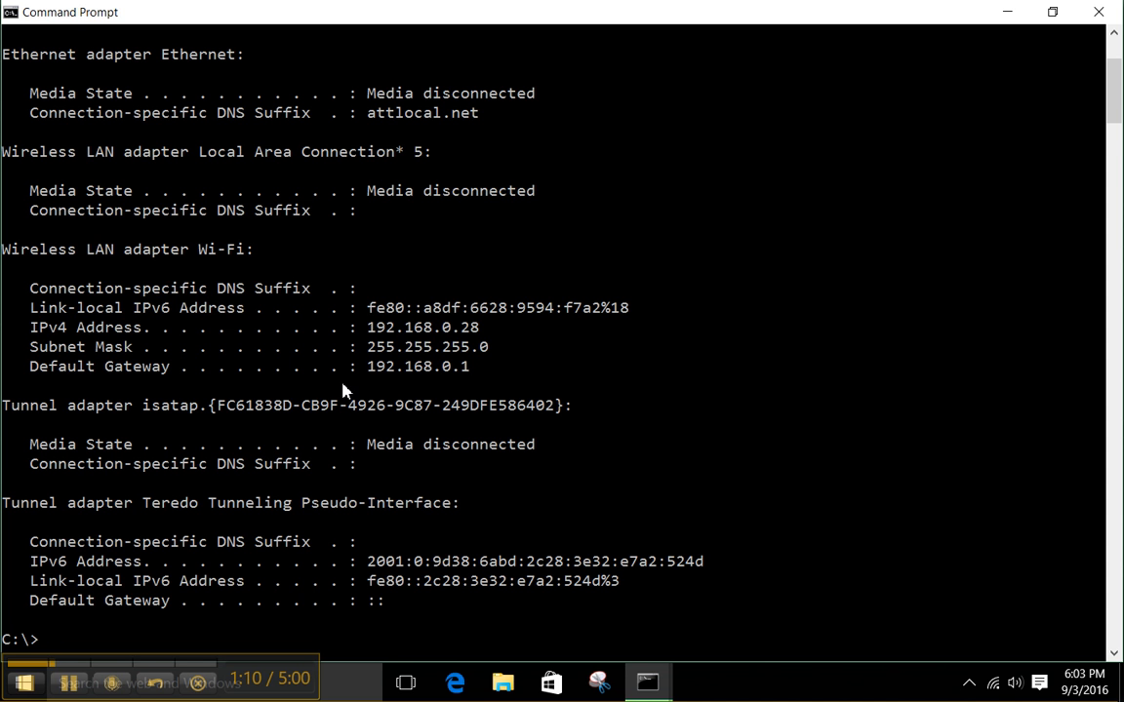
mouse_move(270, 485)
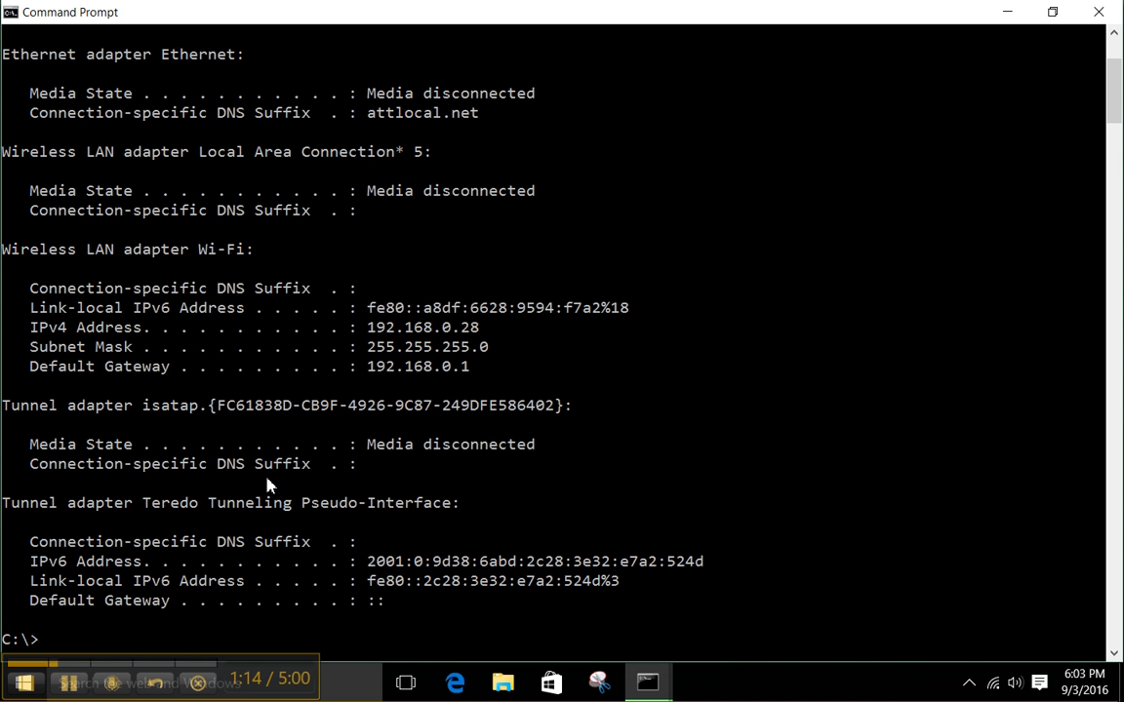
List the C:\ root with dir, then clear the window with cls.
text(dir)
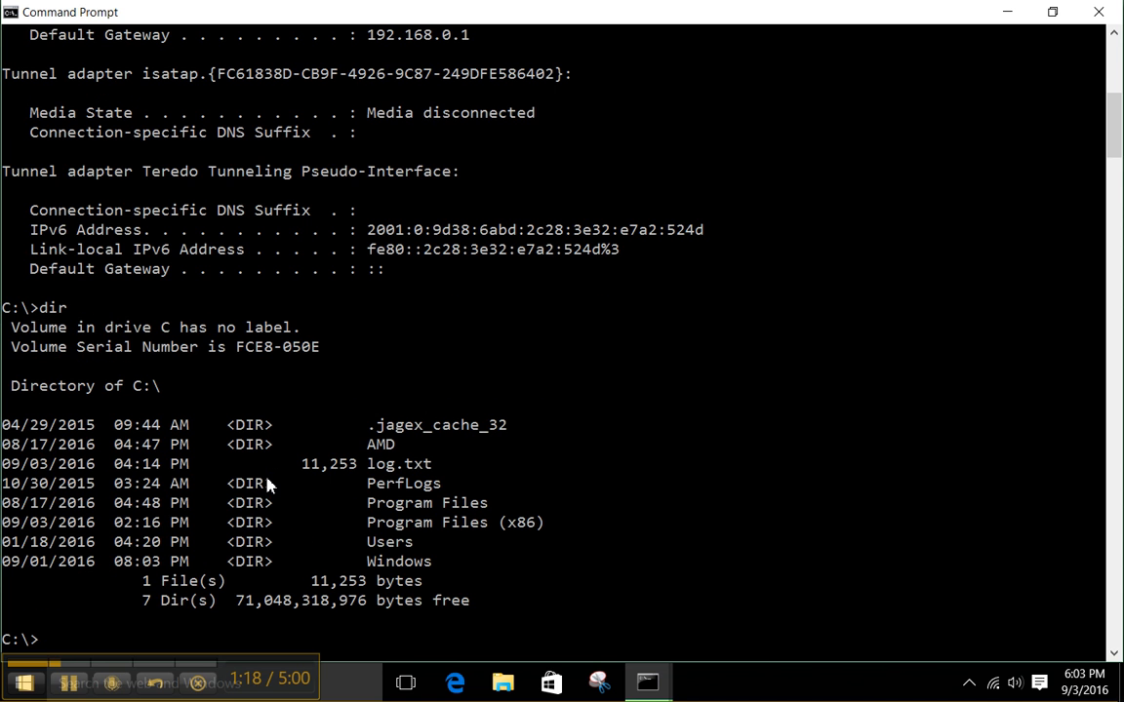
mouse_move(522, 493)
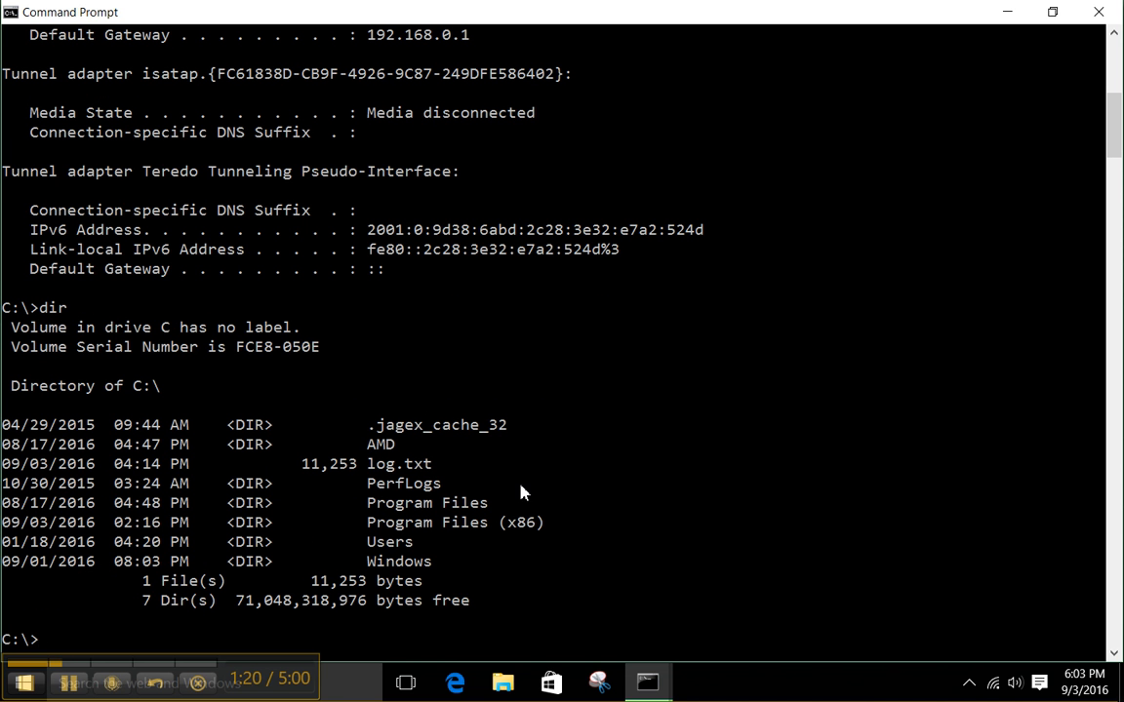
mouse_move(331, 610)
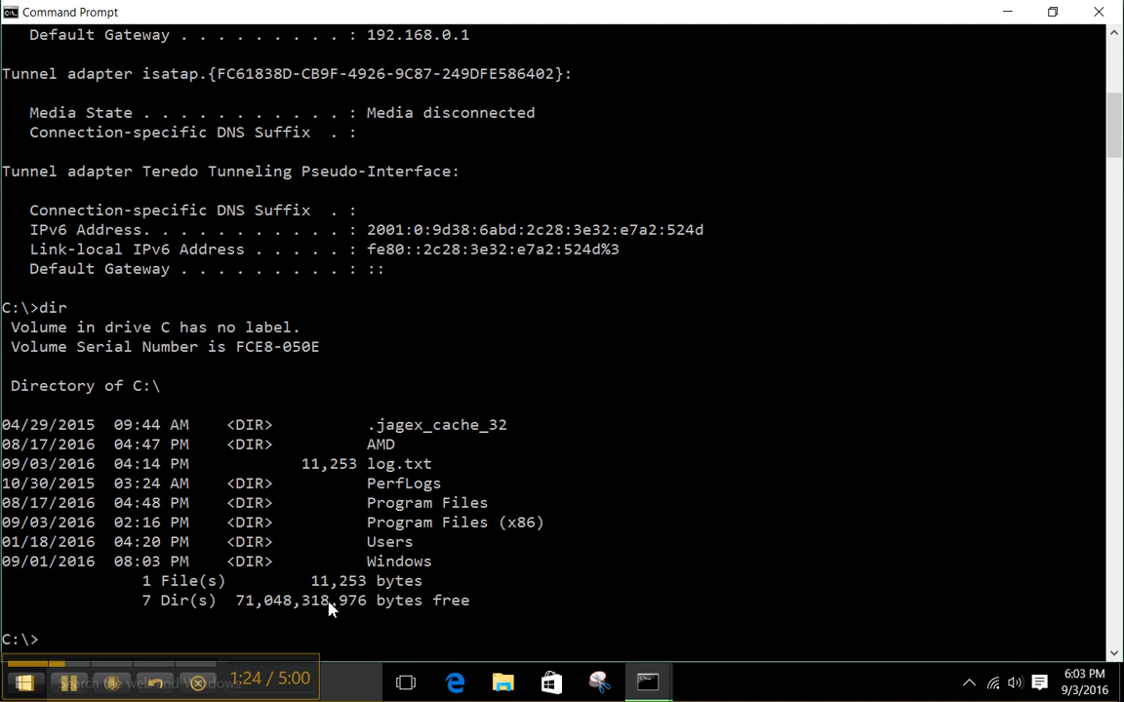
text(cl)
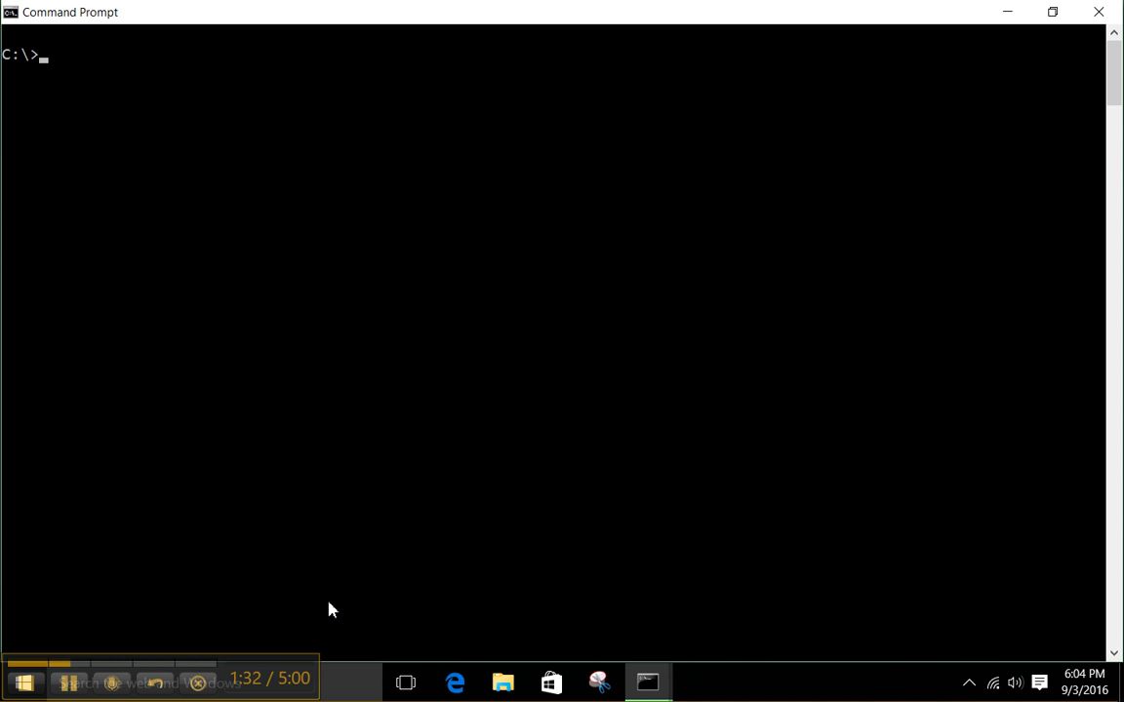
Create C:\test with md, verify it with dir, cd into it, and confirm it's empty.
text(md te)
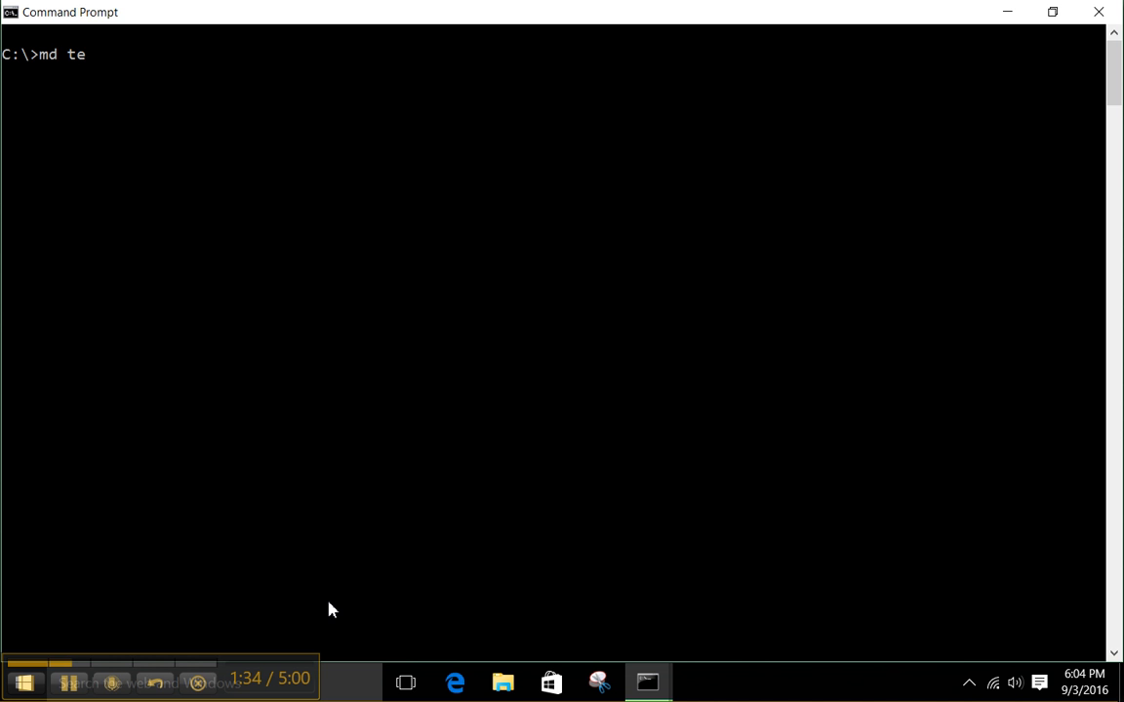
text(st)
text(d)
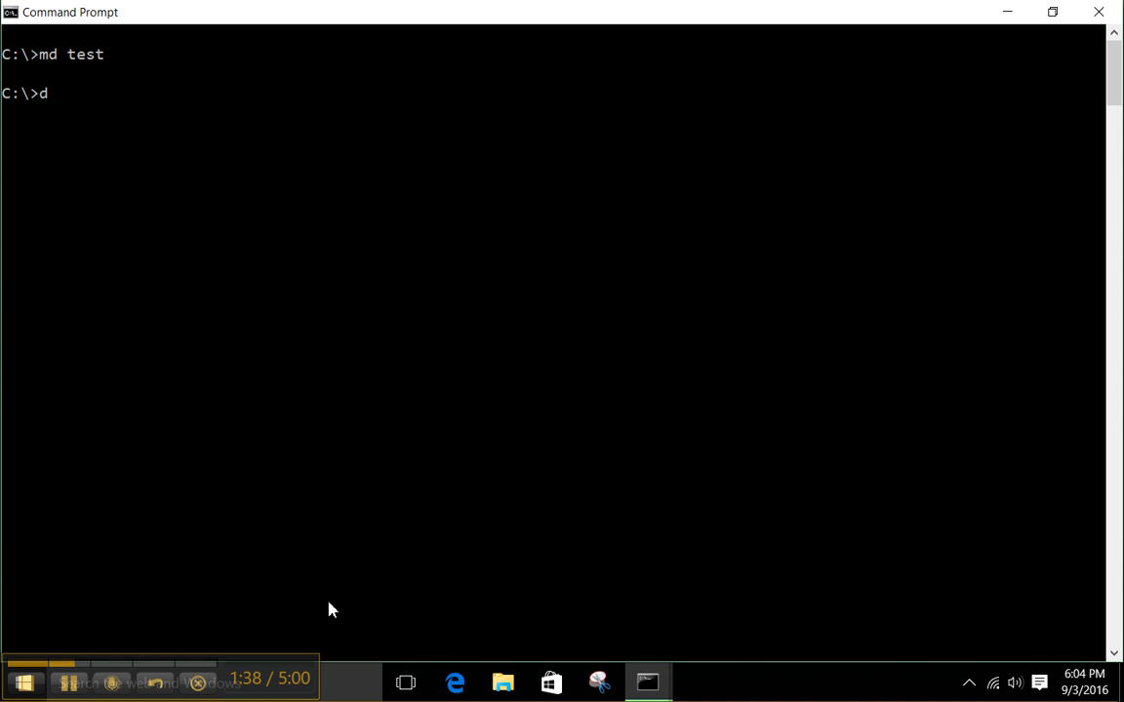
text(ir)
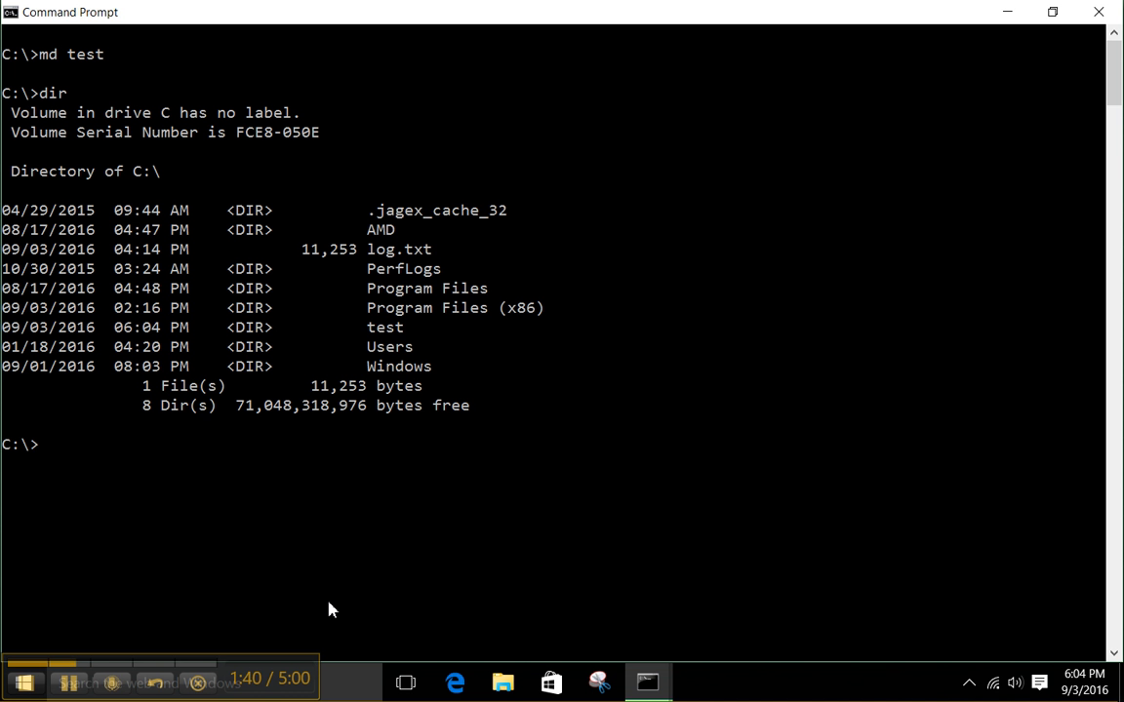
mouse_move(405, 330)
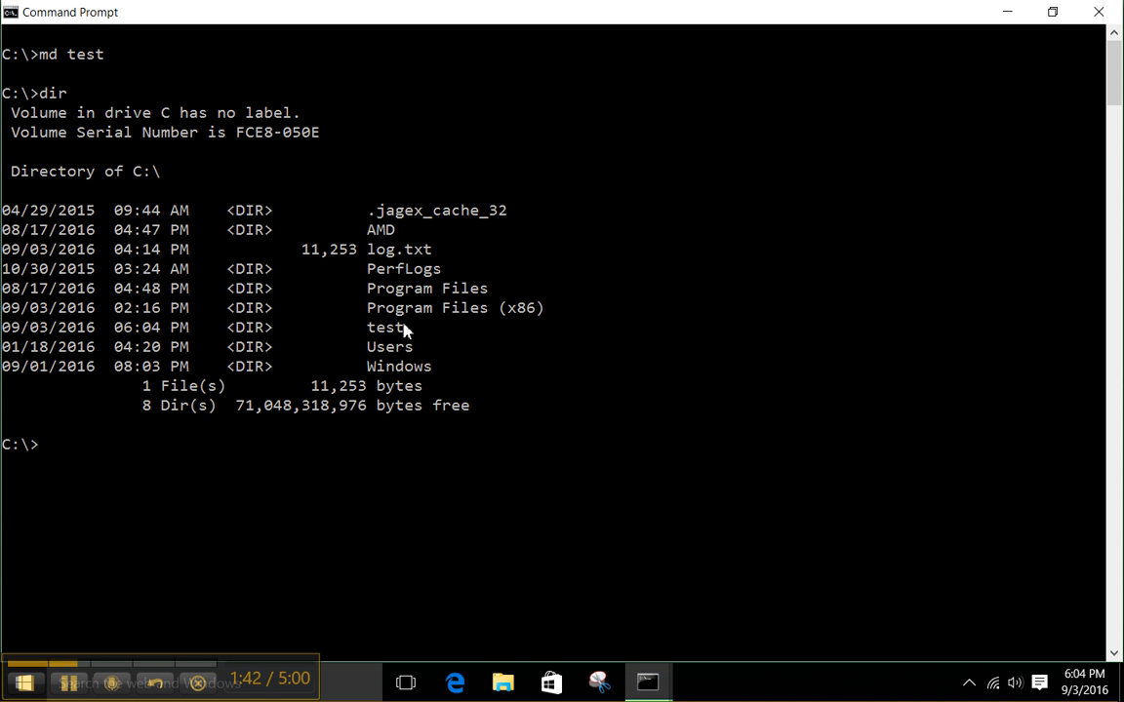
text(cd)
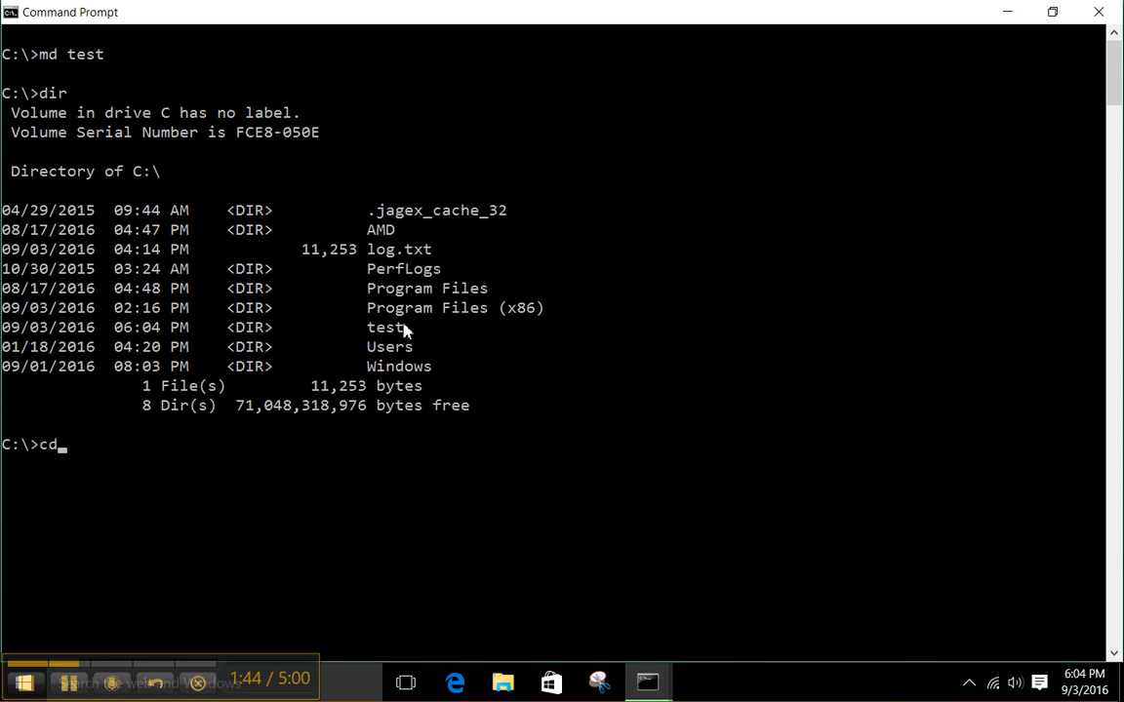
text(test)
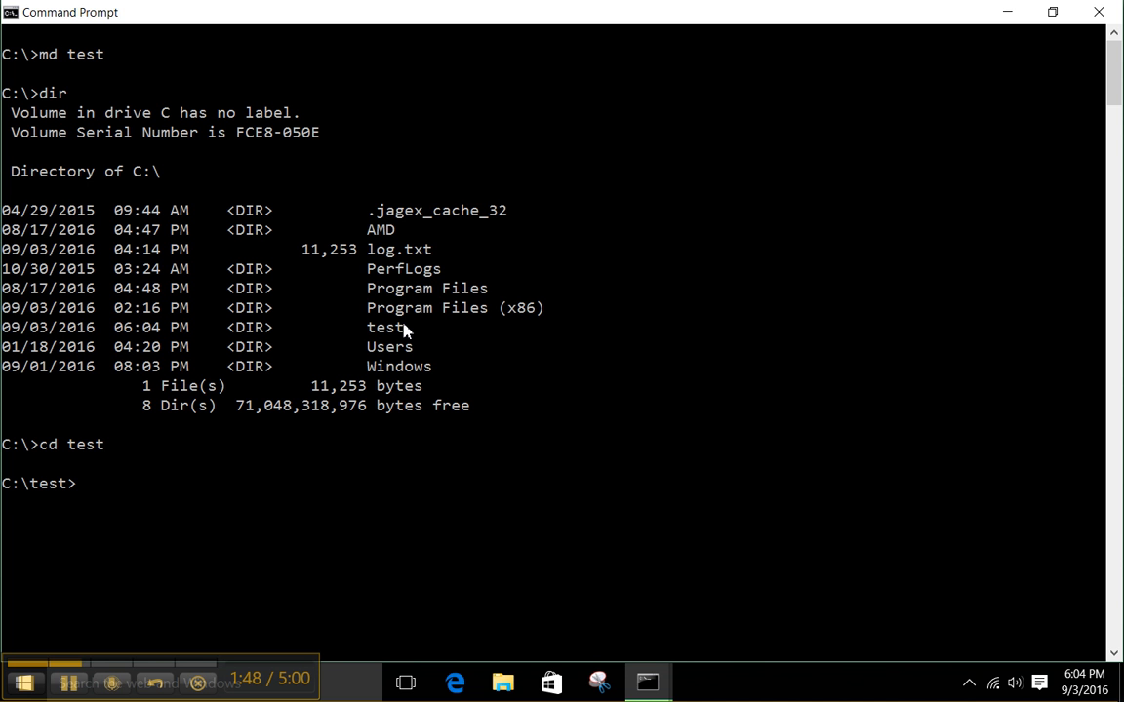
text(dir)
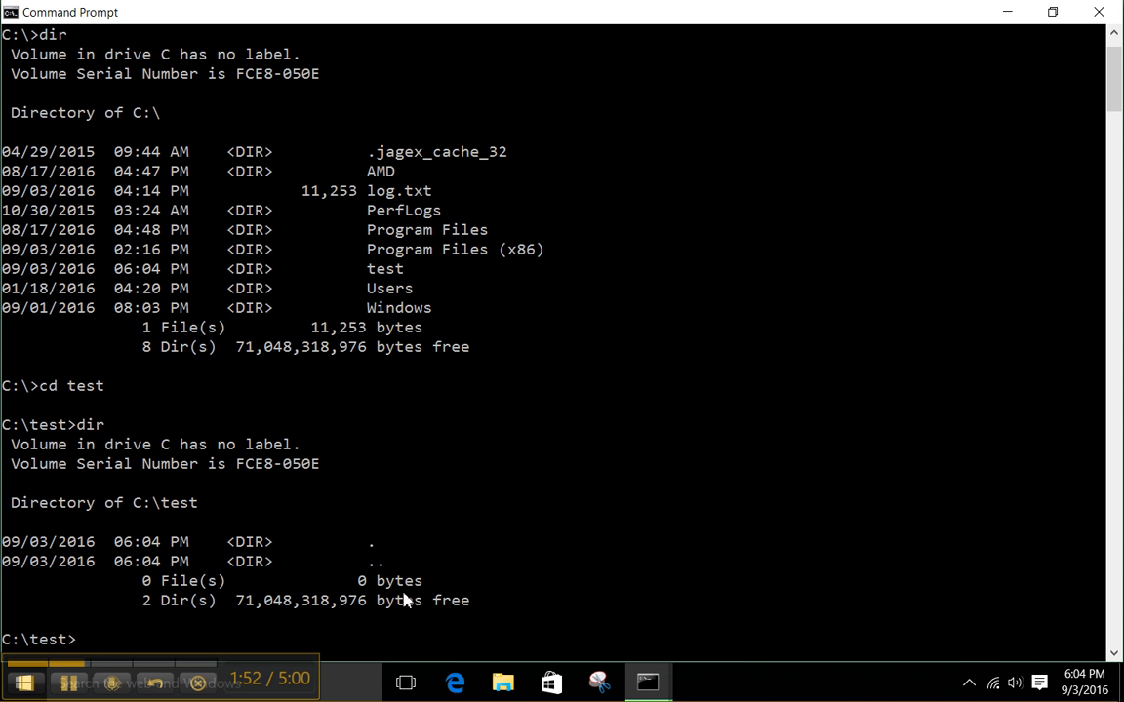
mouse_move(575, 480)
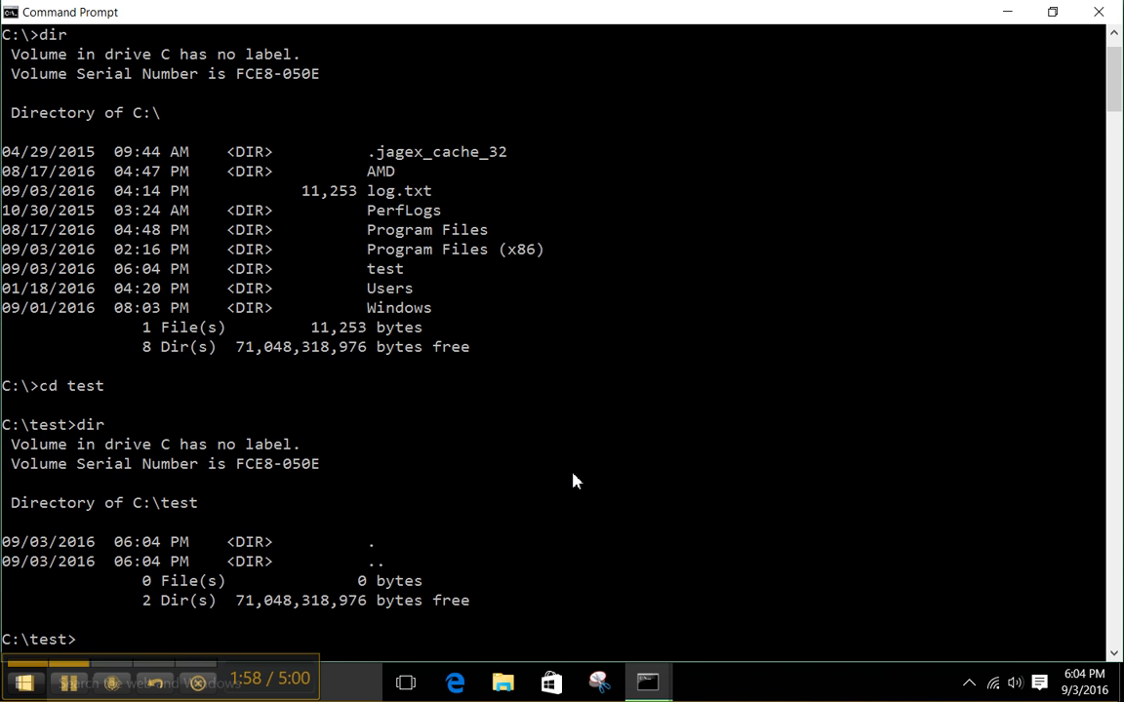
Ping 192.168.0.1 and review the four replies with 0% packet loss.
text(ping)
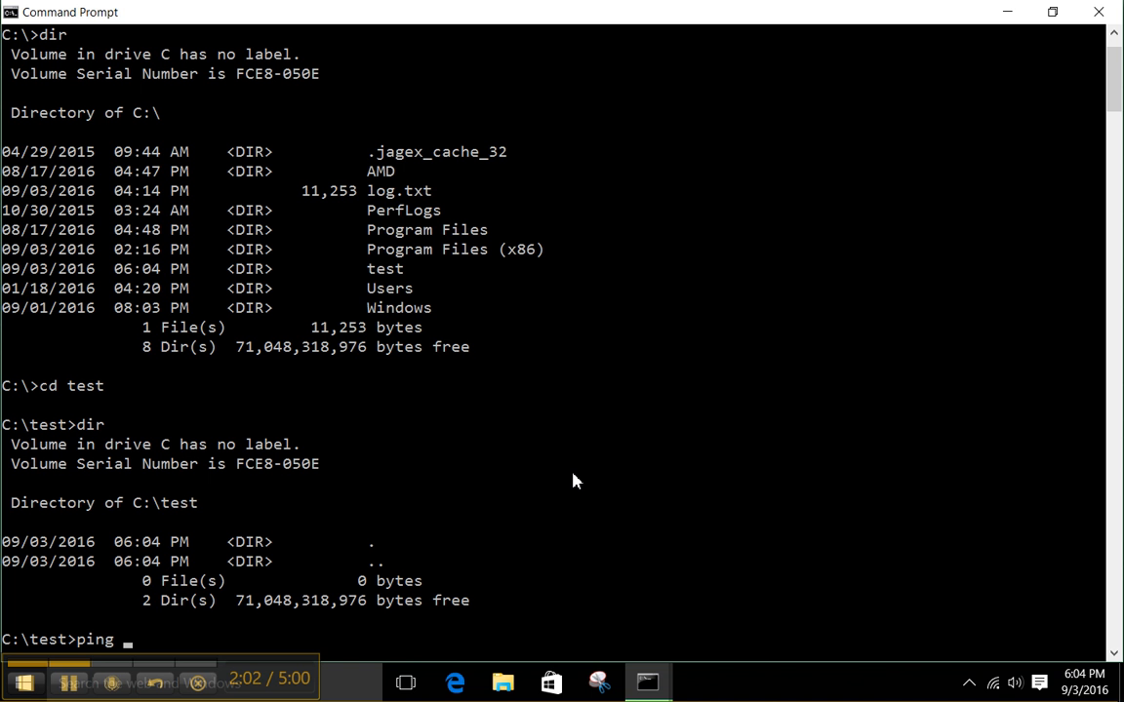
text(192.168.0.1)
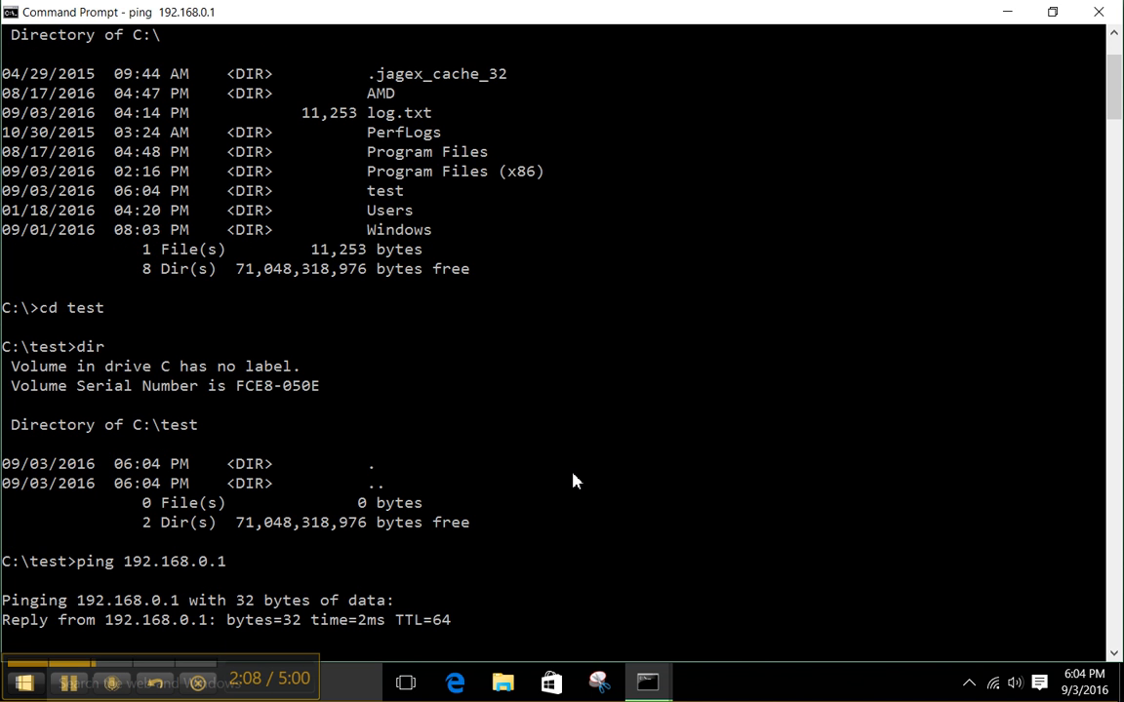
scroll(down, 3)
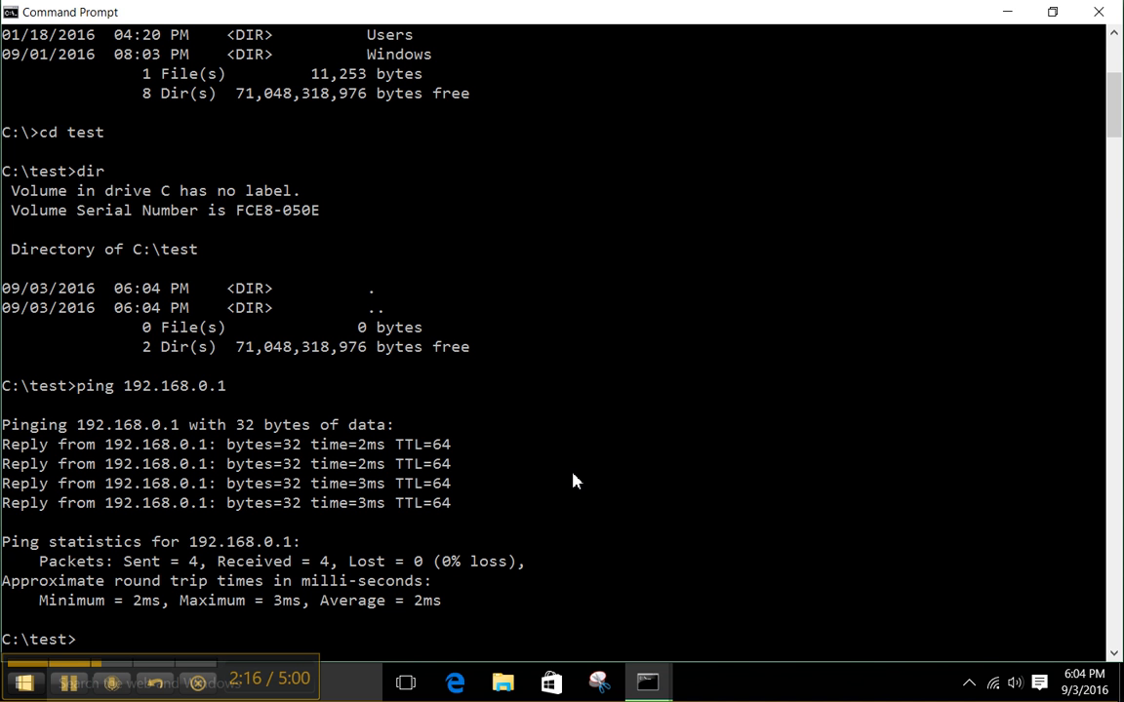
Run 'ping reddit.com > ping.txt' and confirm the 475-byte ping.txt with dir.
text(p)
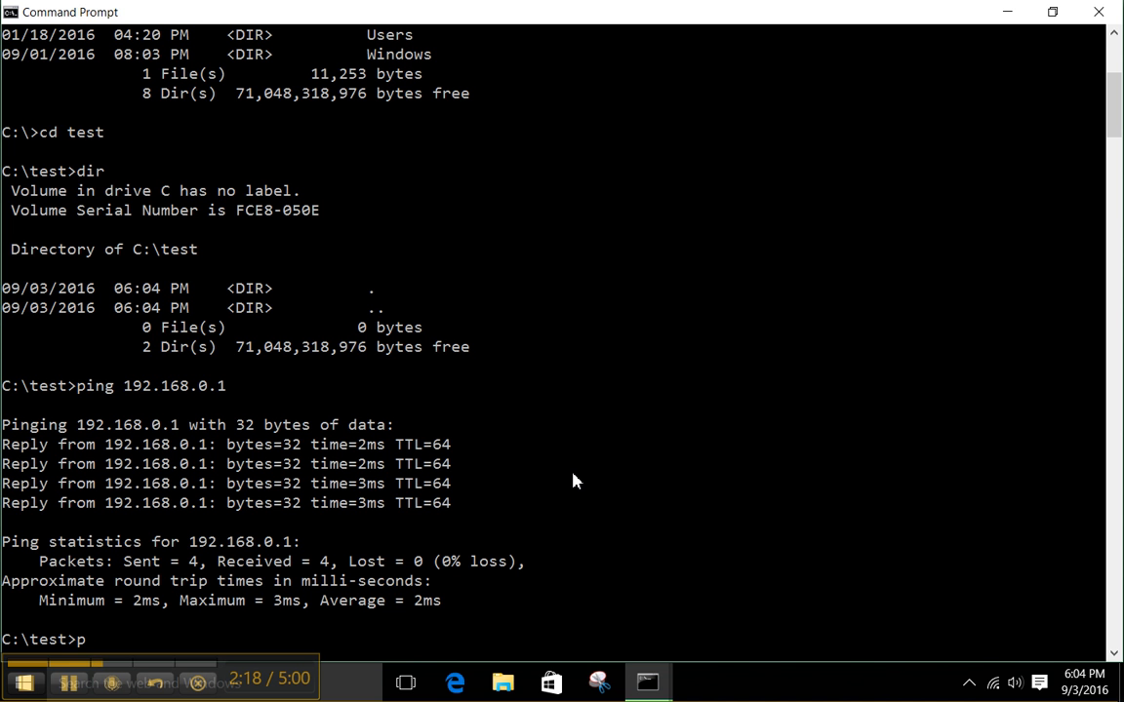
text(ing)
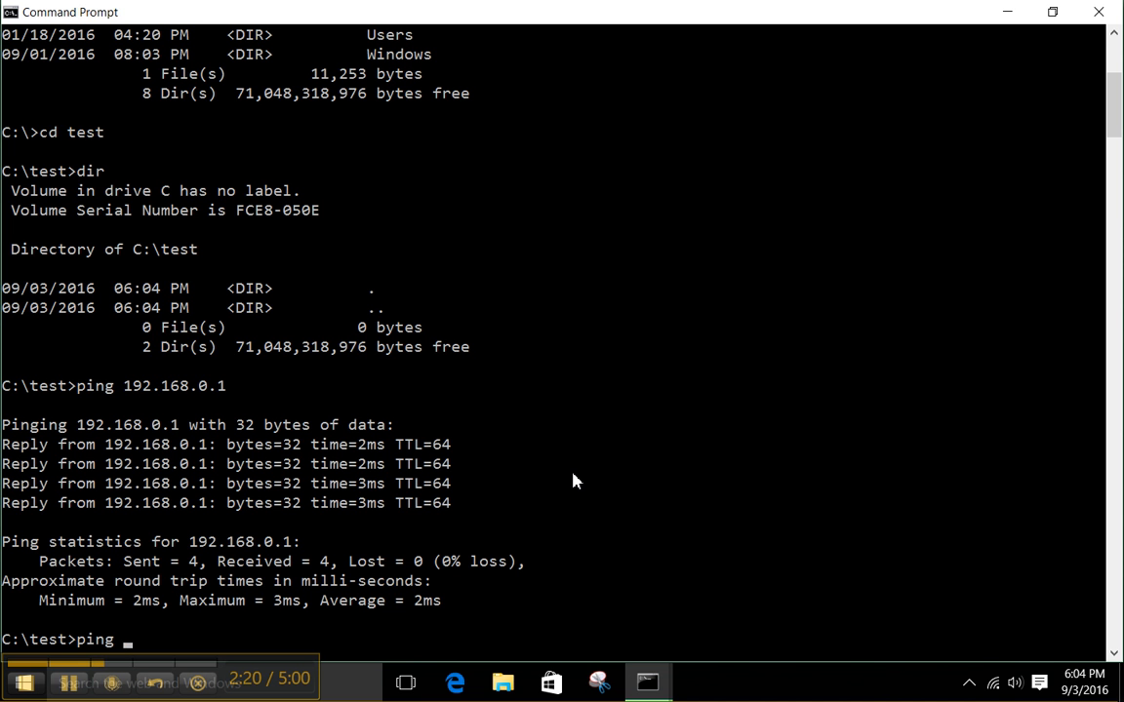
text(reddit)
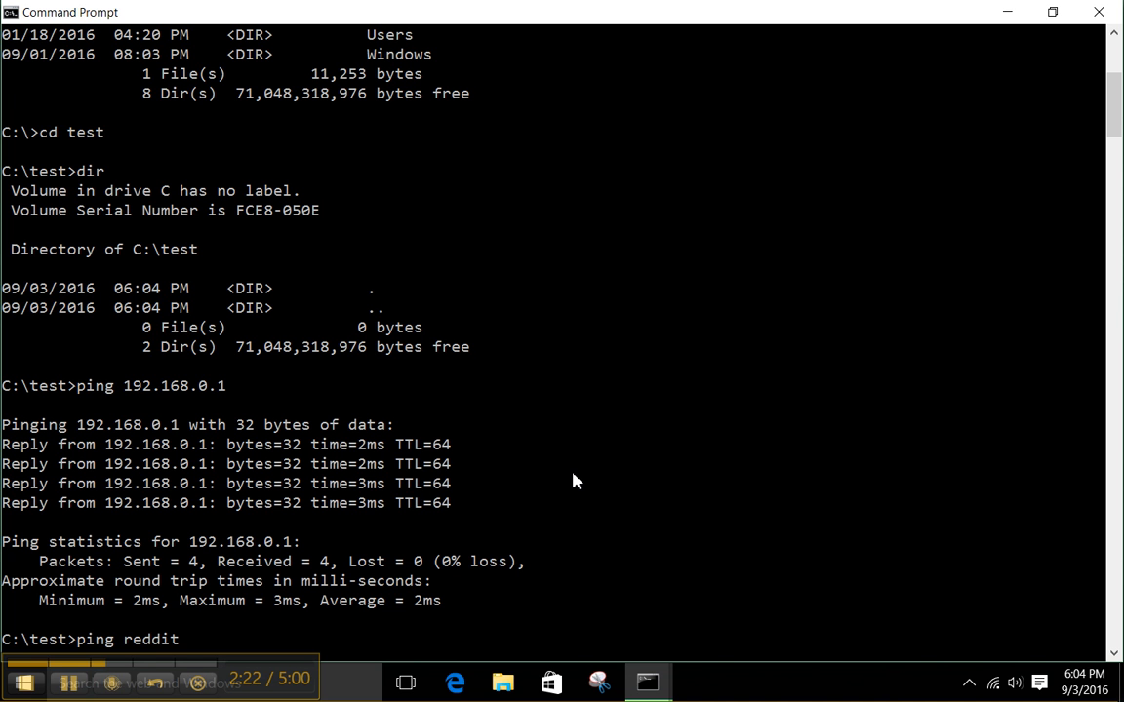
text(.com >)
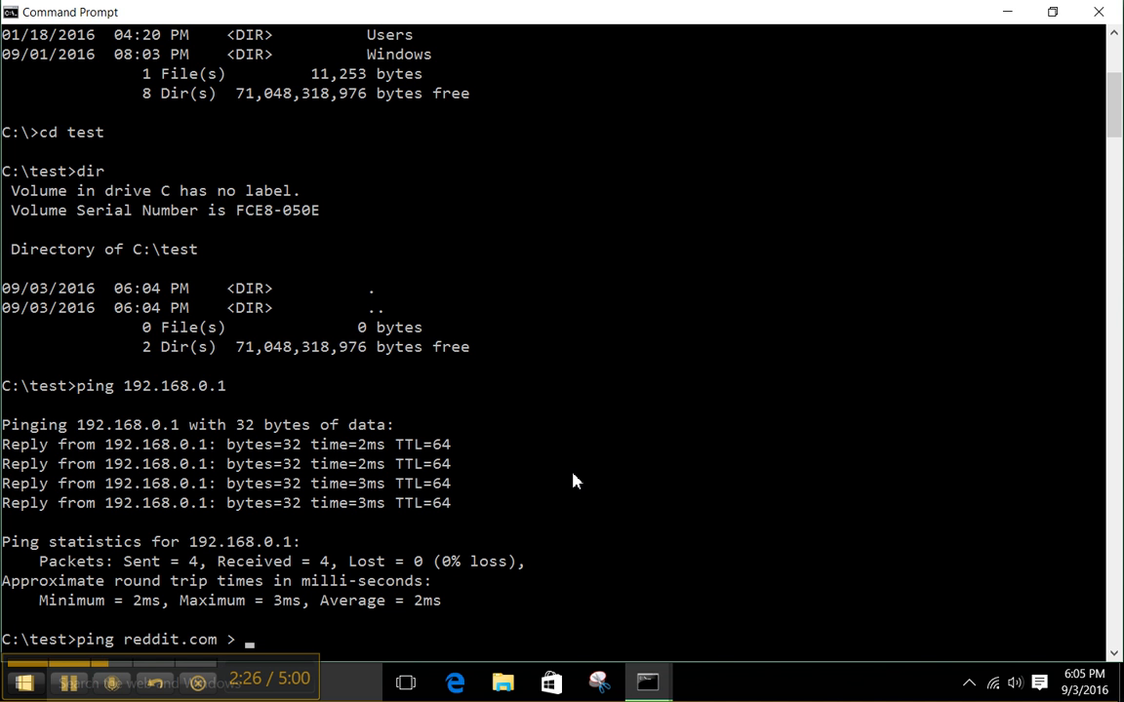
text(pi)
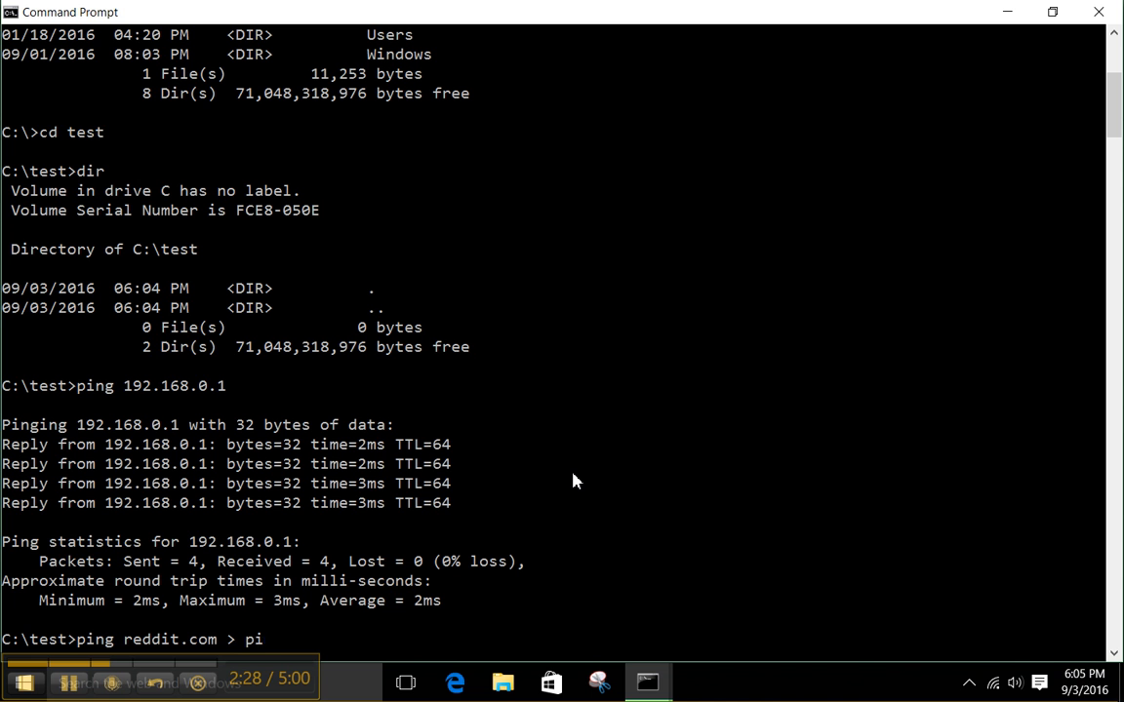
text(ng.txt)
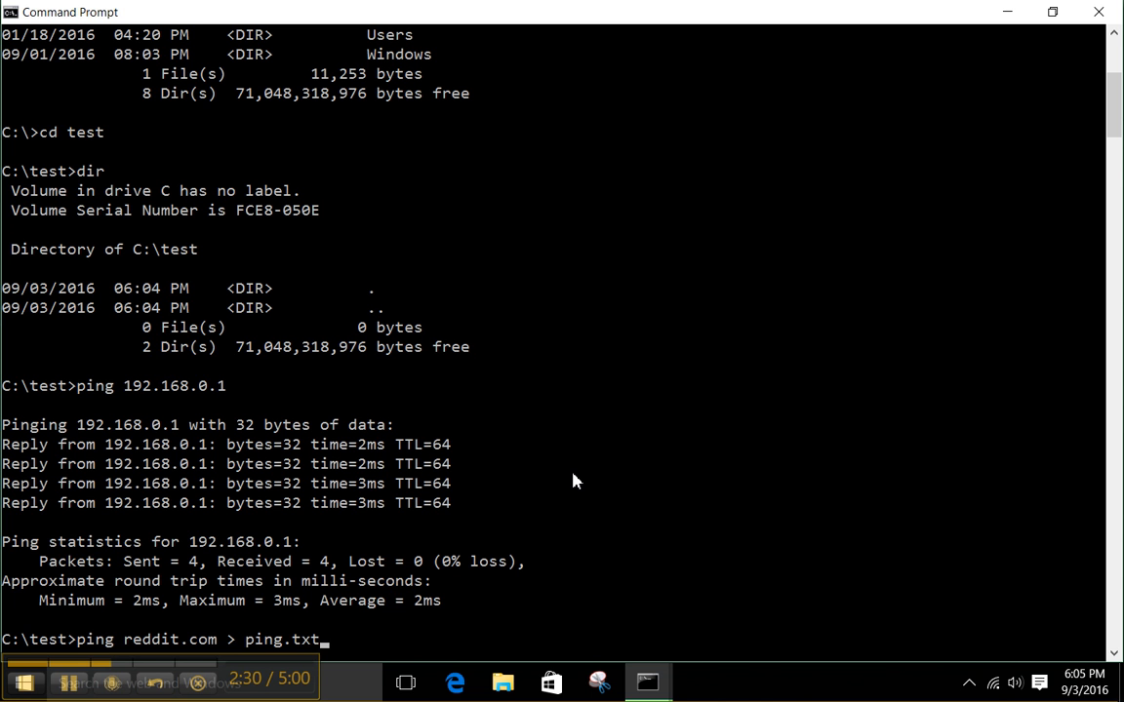
key(enter)
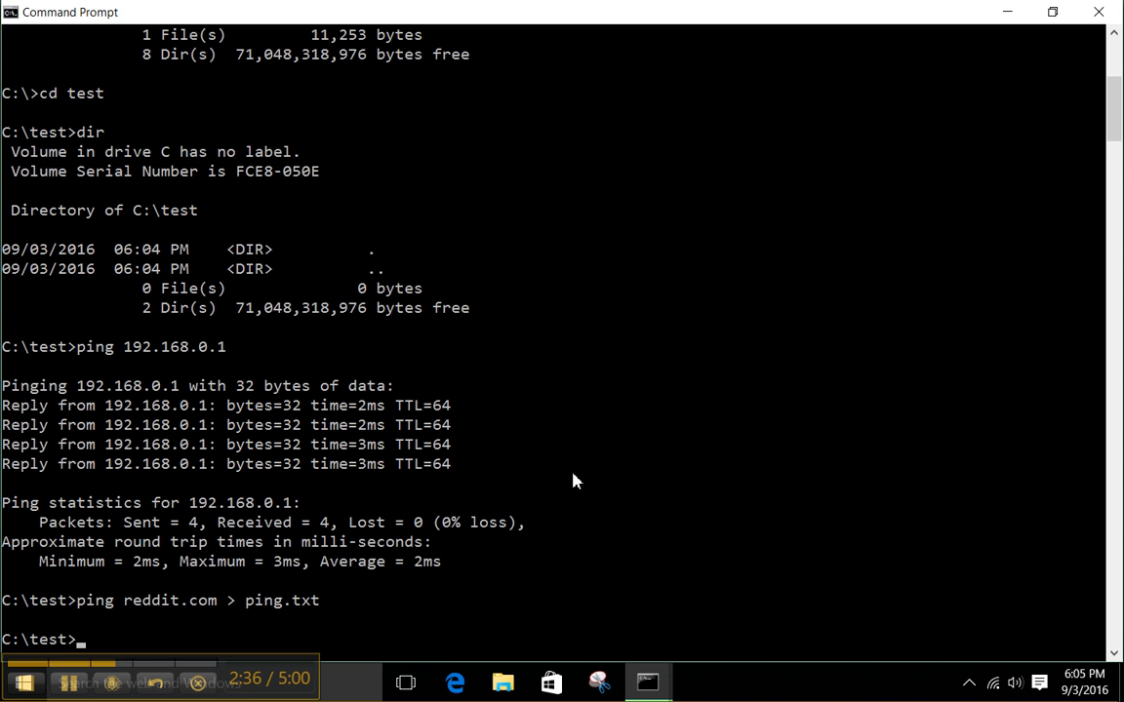
text(dir)
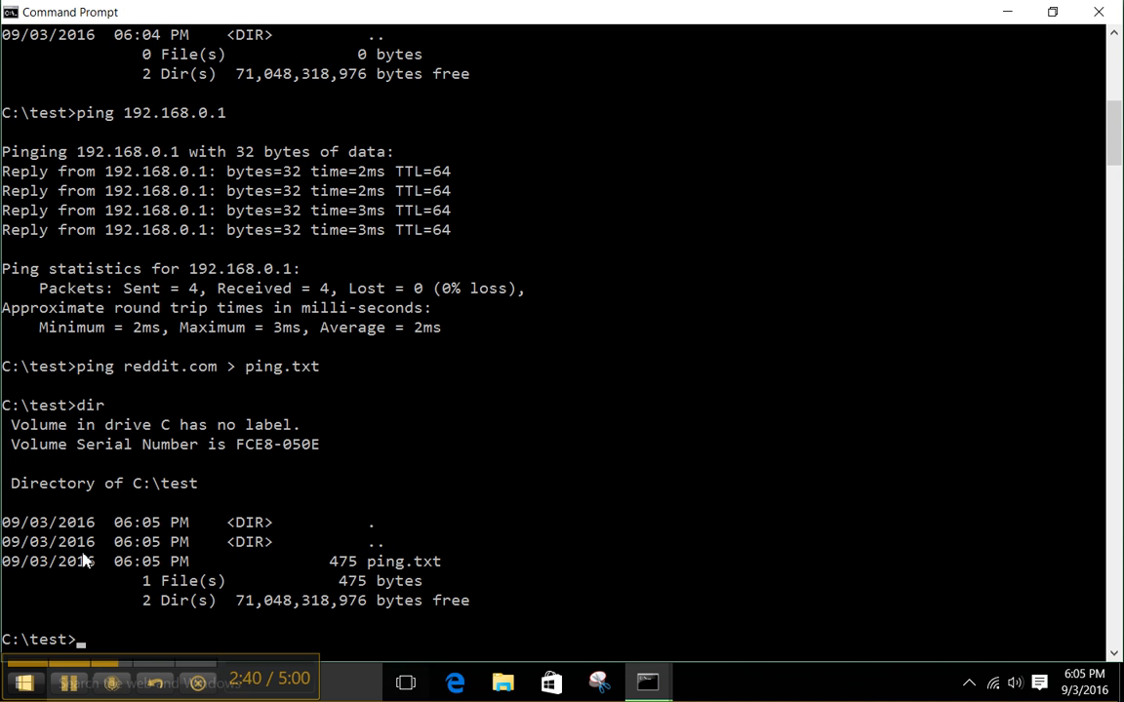
mouse_move(603, 658)
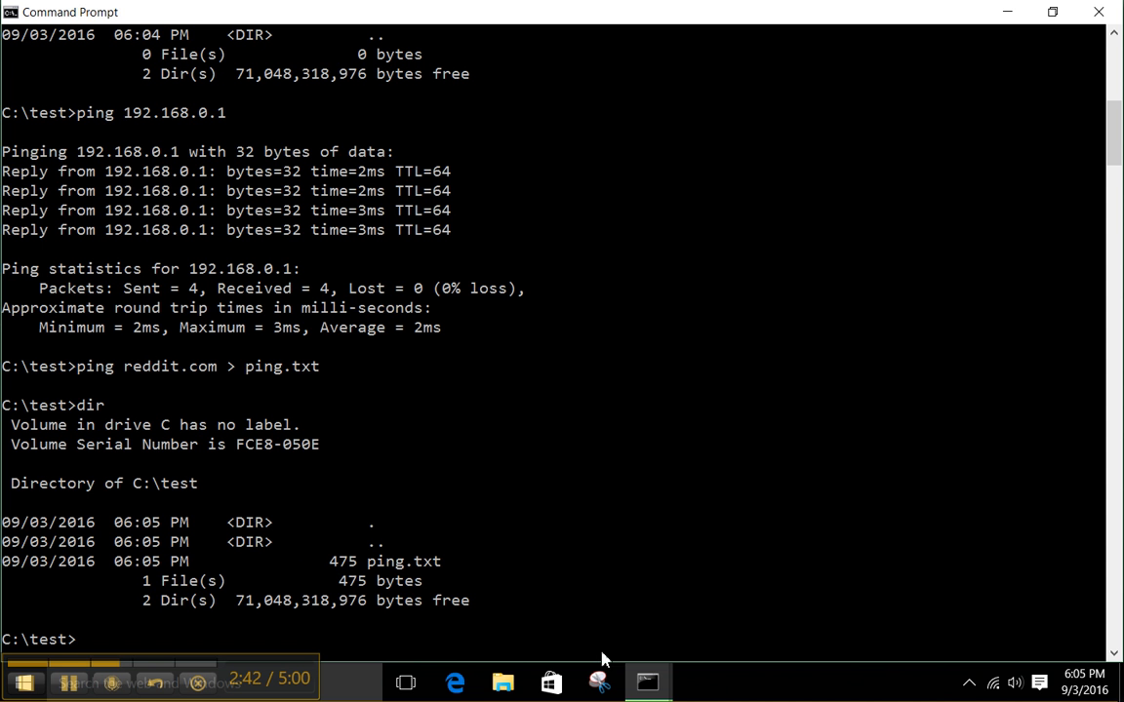
mouse_move(488, 519)
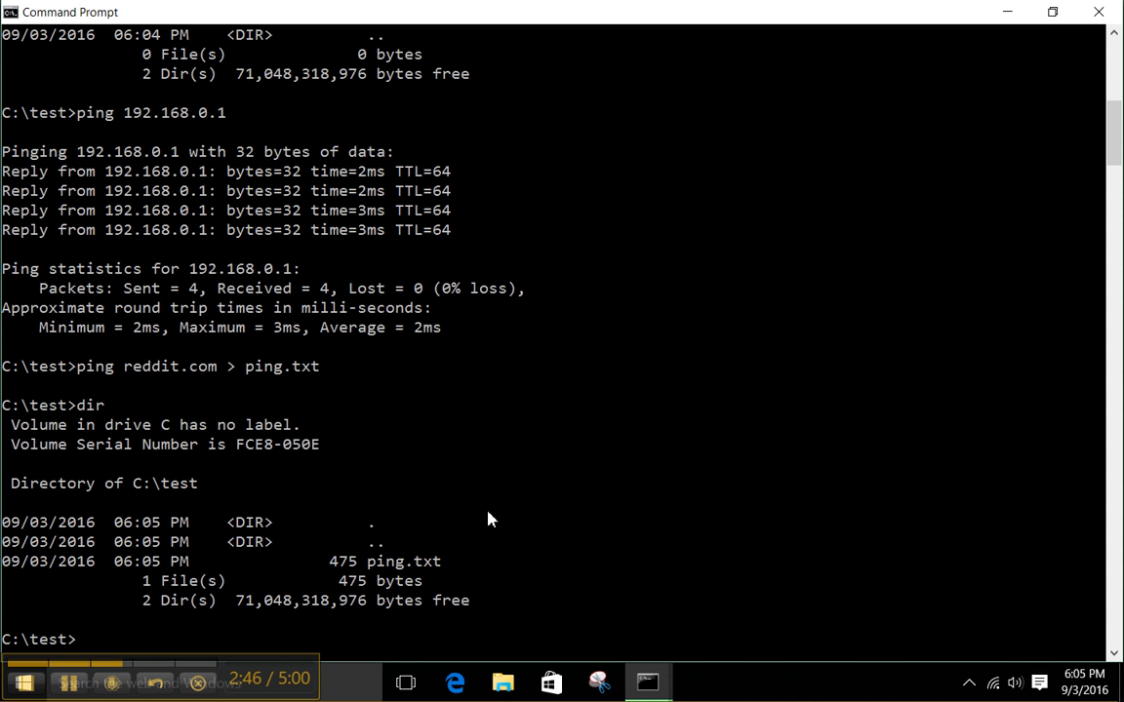
Run 'ren ping.txt reddit.txt' and verify the renamed file with dir.
text(ren)
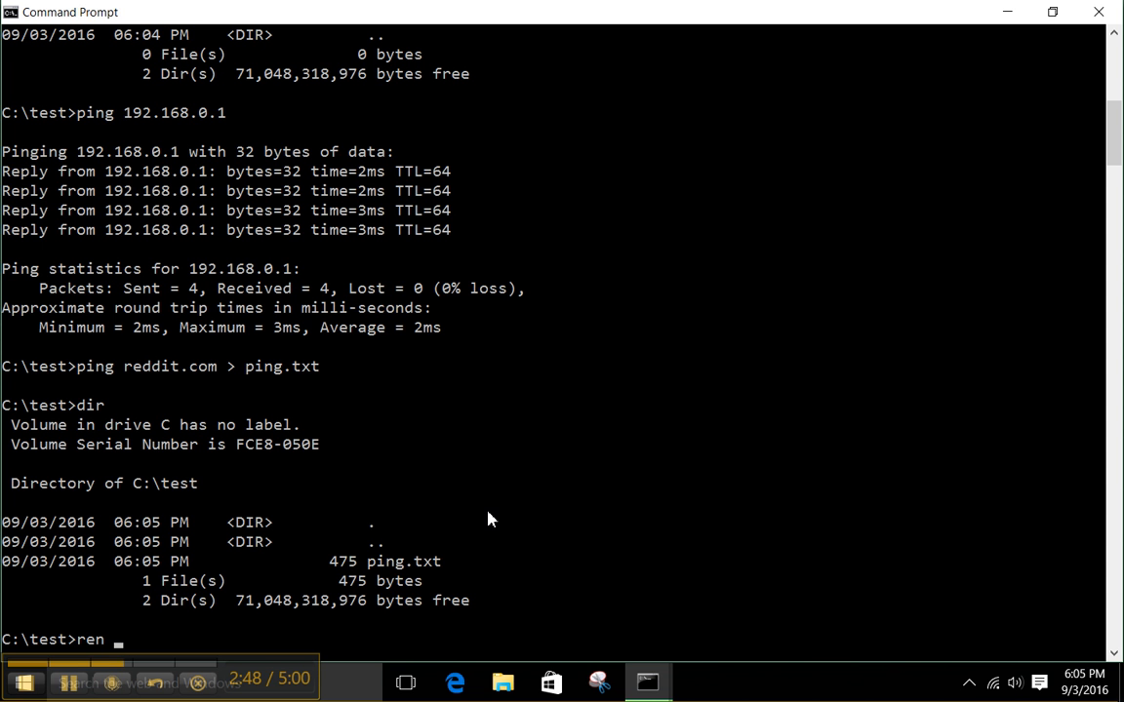
text(ping.t)
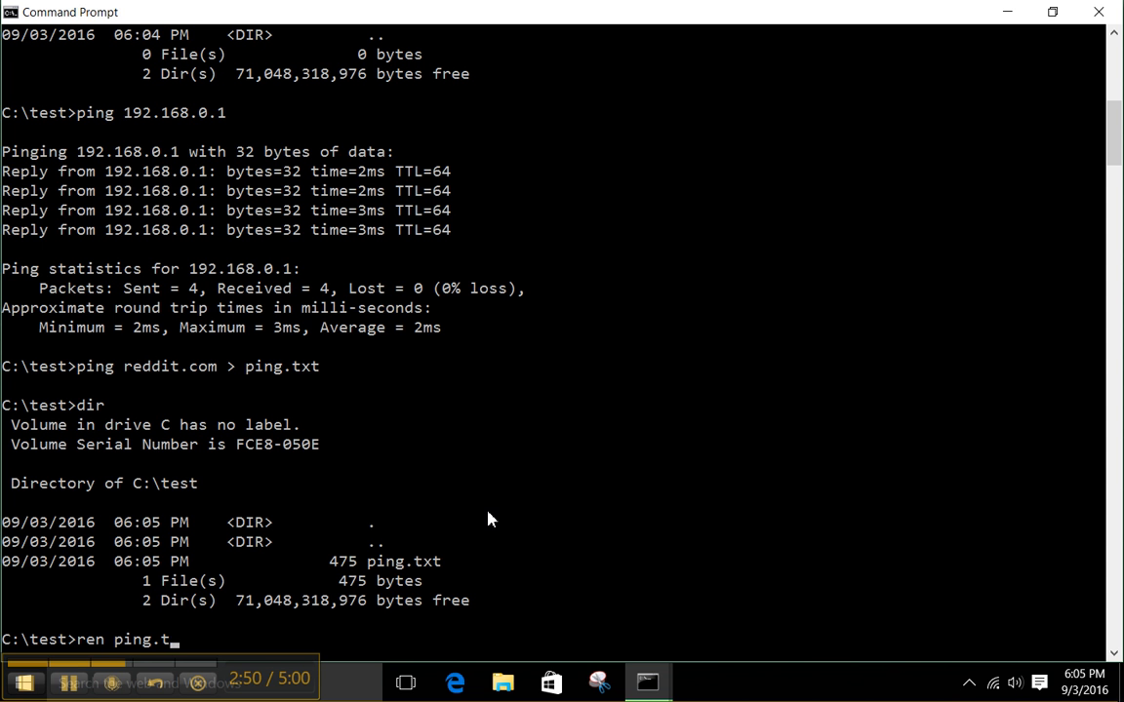
text(xt)
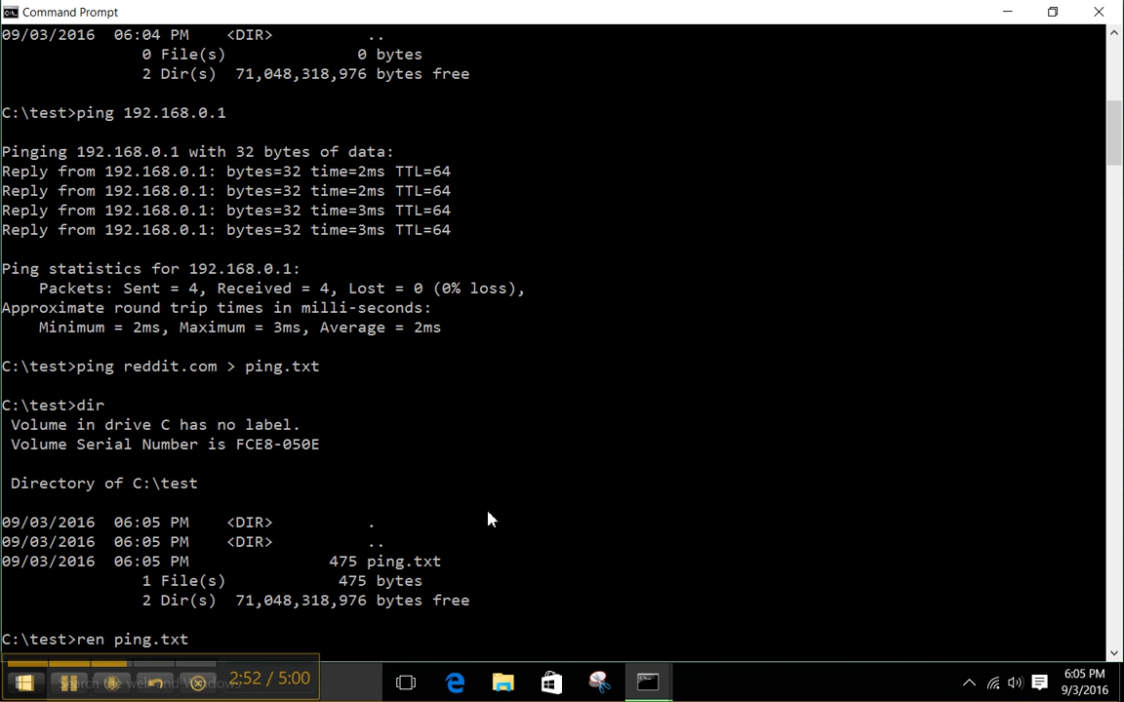
text(reddit.)
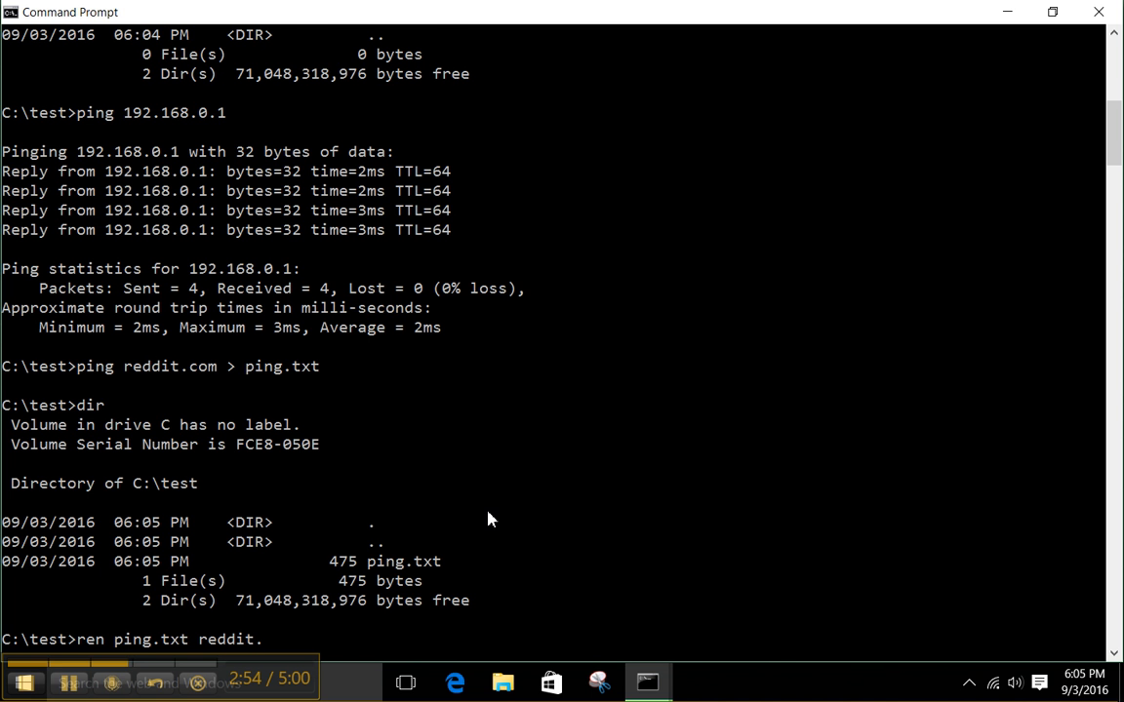
text(txt)
text(dir)
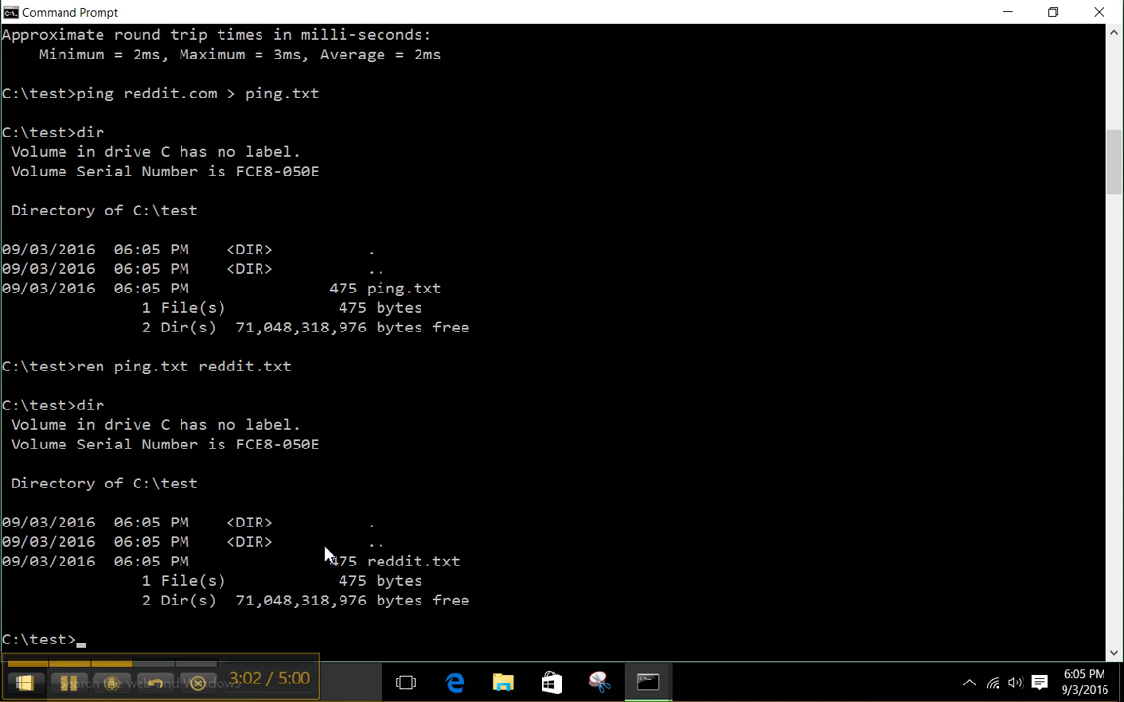
mouse_move(603, 554)
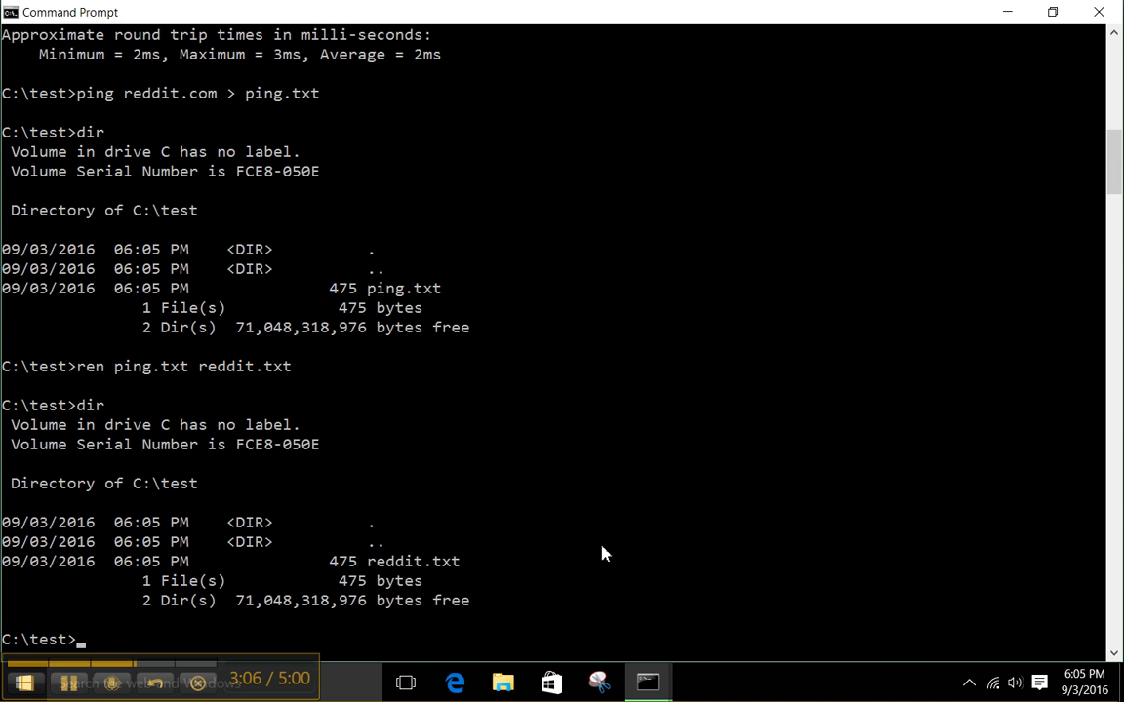
Run 'del reddit.txt' and confirm with dir that the folder holds zero files.
text(del)
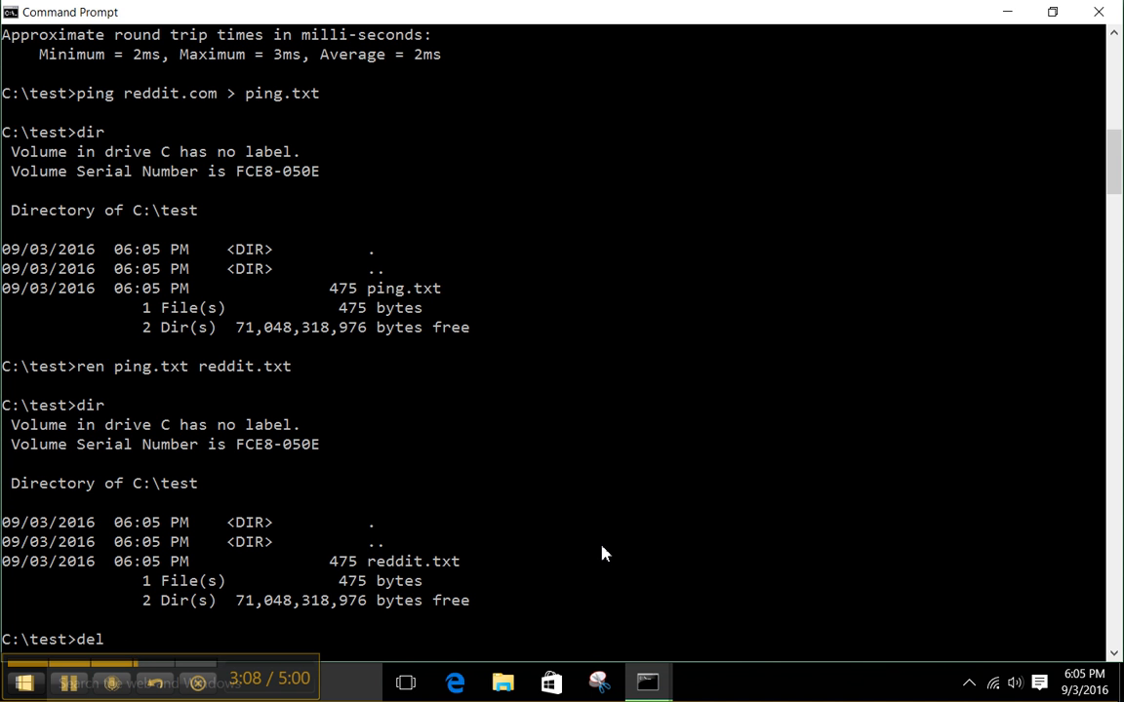
text(reddit.te)
text(dir)
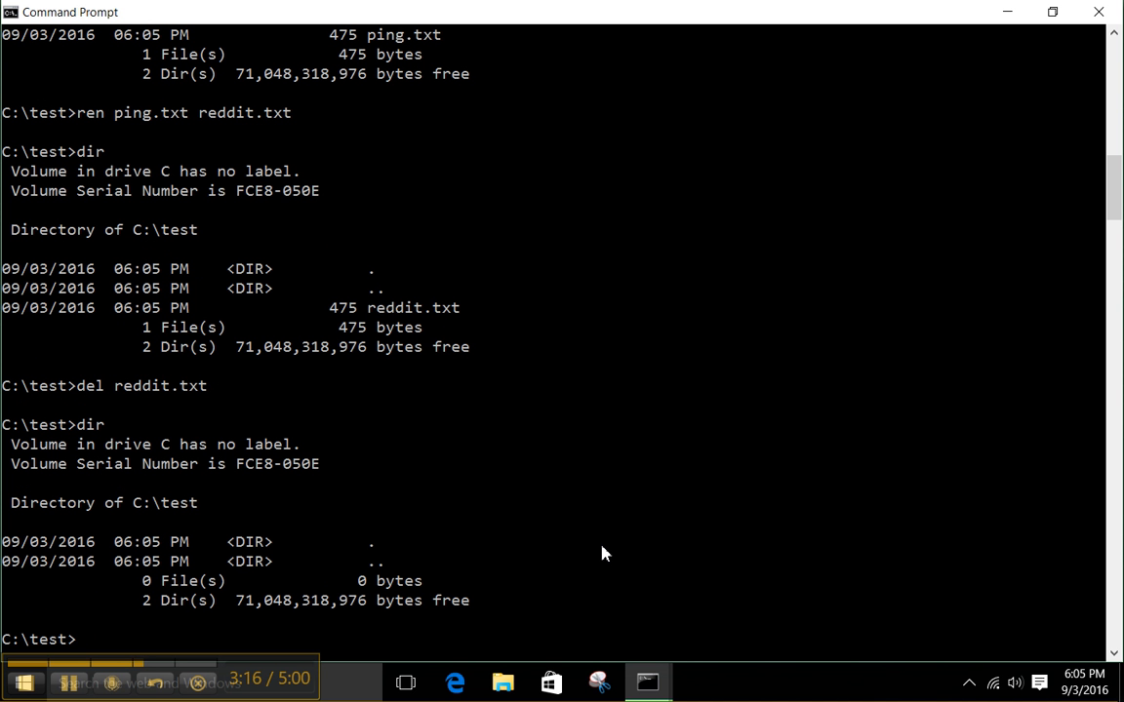
mouse_move(671, 653)
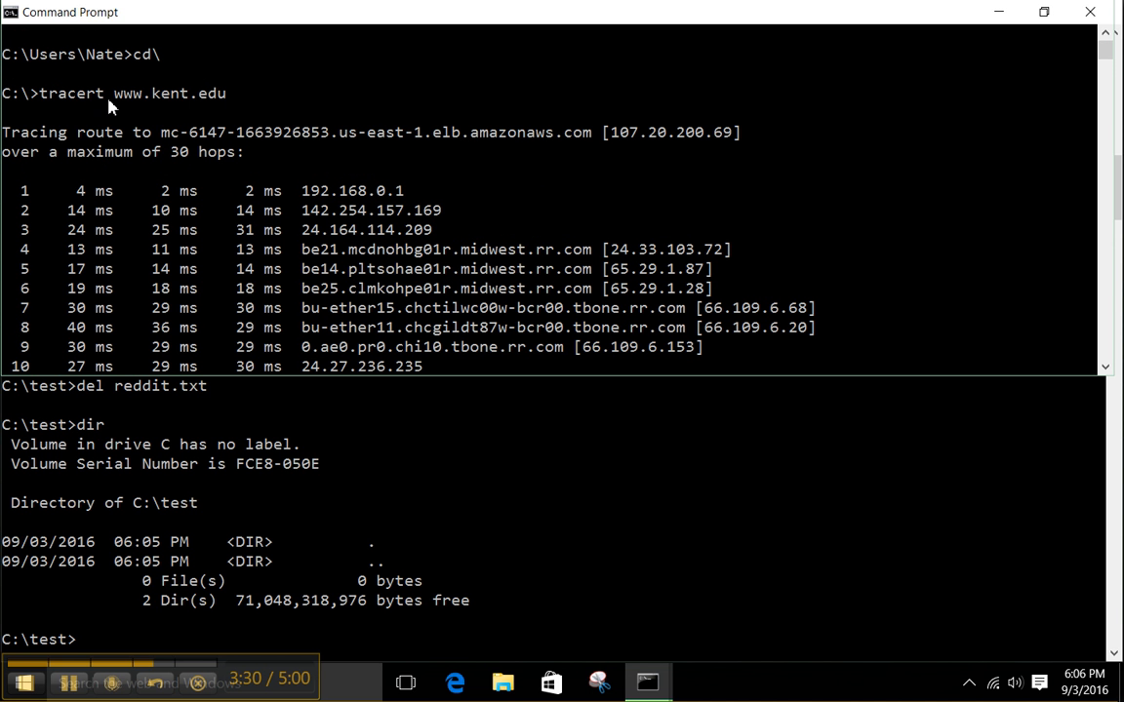
mouse_move(213, 115)
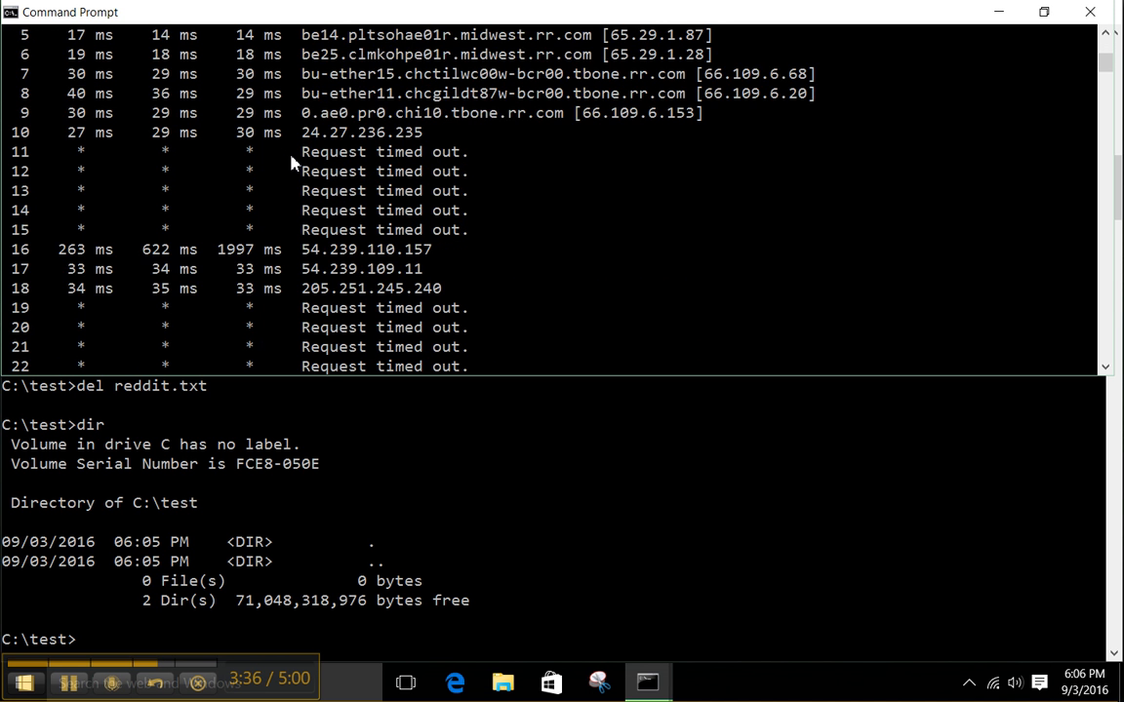
scroll(down, 3)
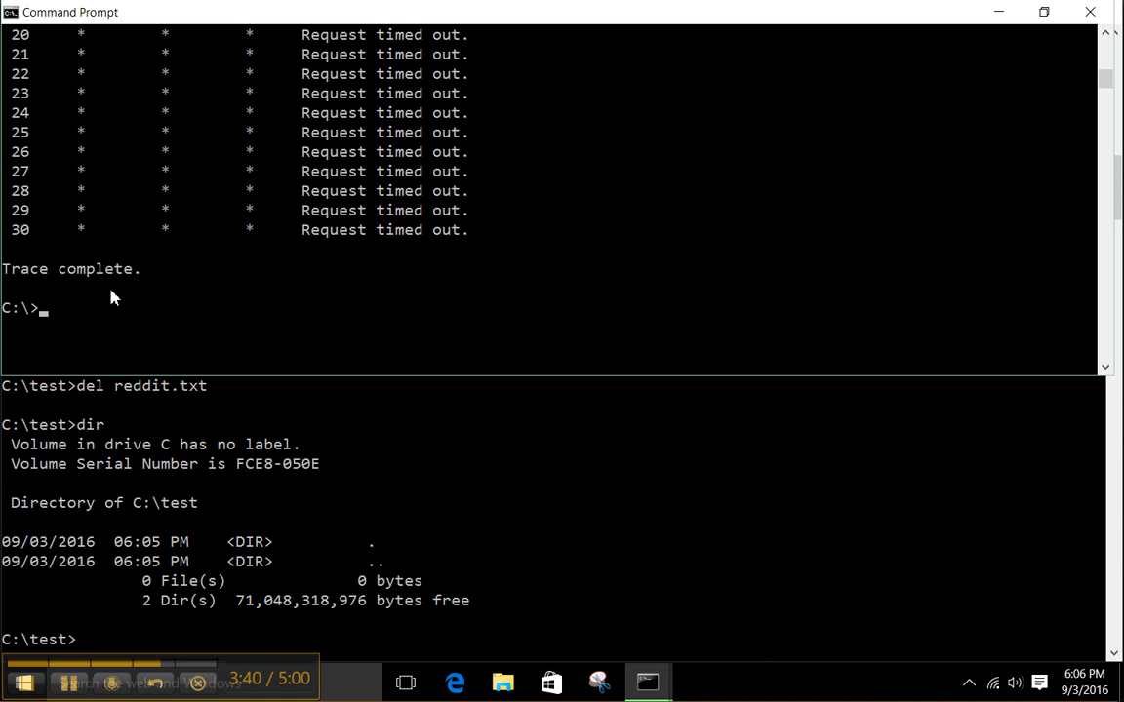
mouse_move(1090, 12)
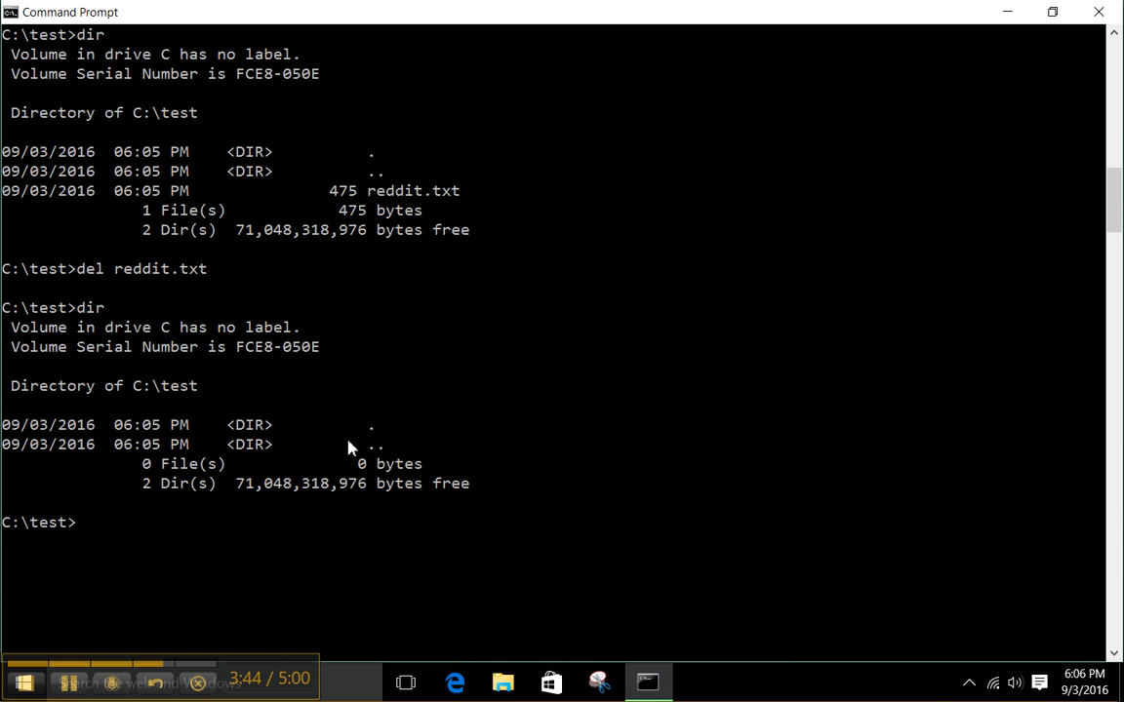
mouse_move(459, 406)
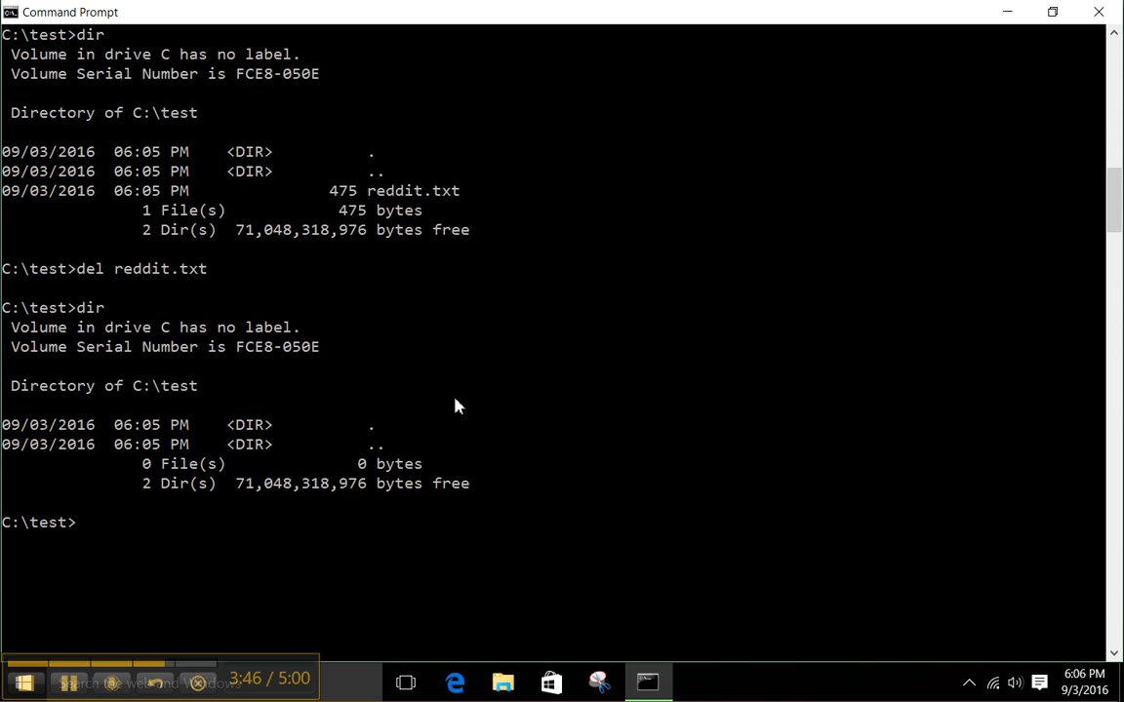
Return to the C:\ root with cd\ and list its folders, including test.
text(cd\)
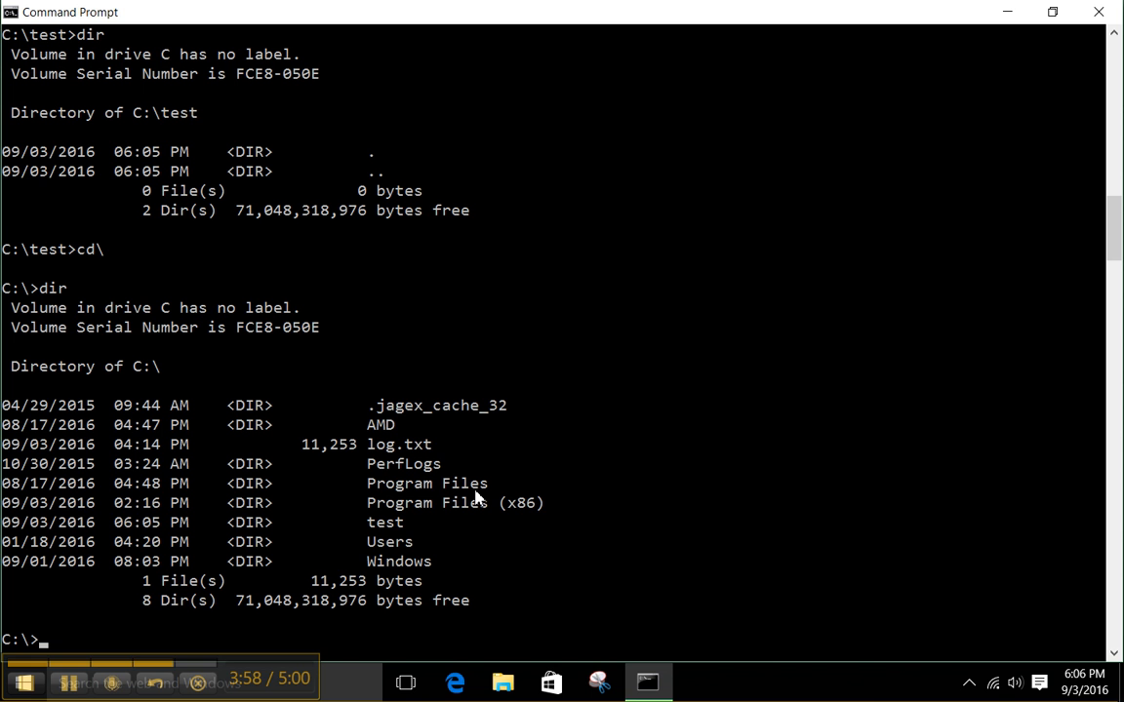
Delete the test folder with rd and list C:\ again, now seven directories.
text(rd test)
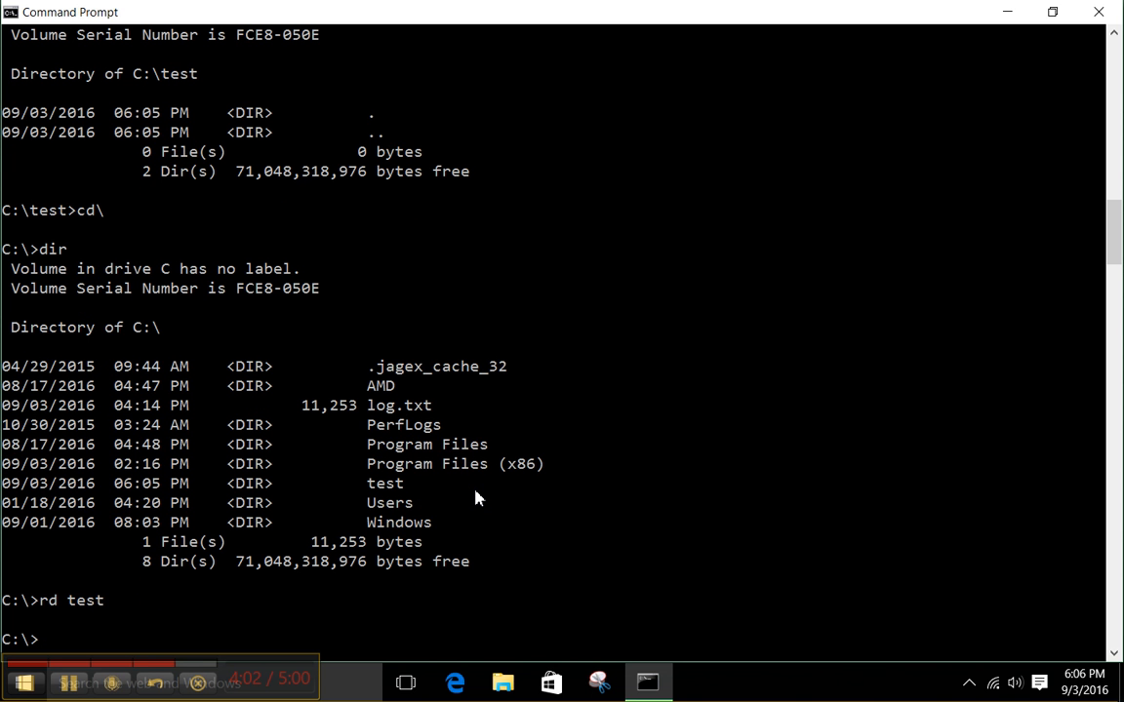
text(dir)
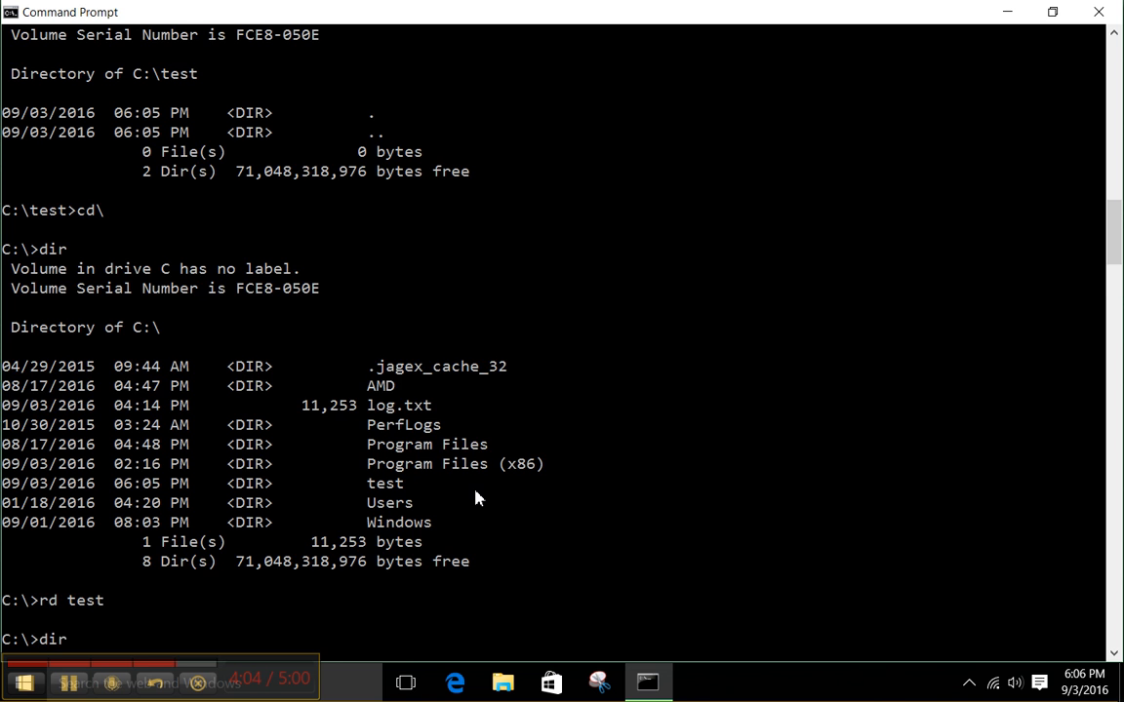
key(enter)
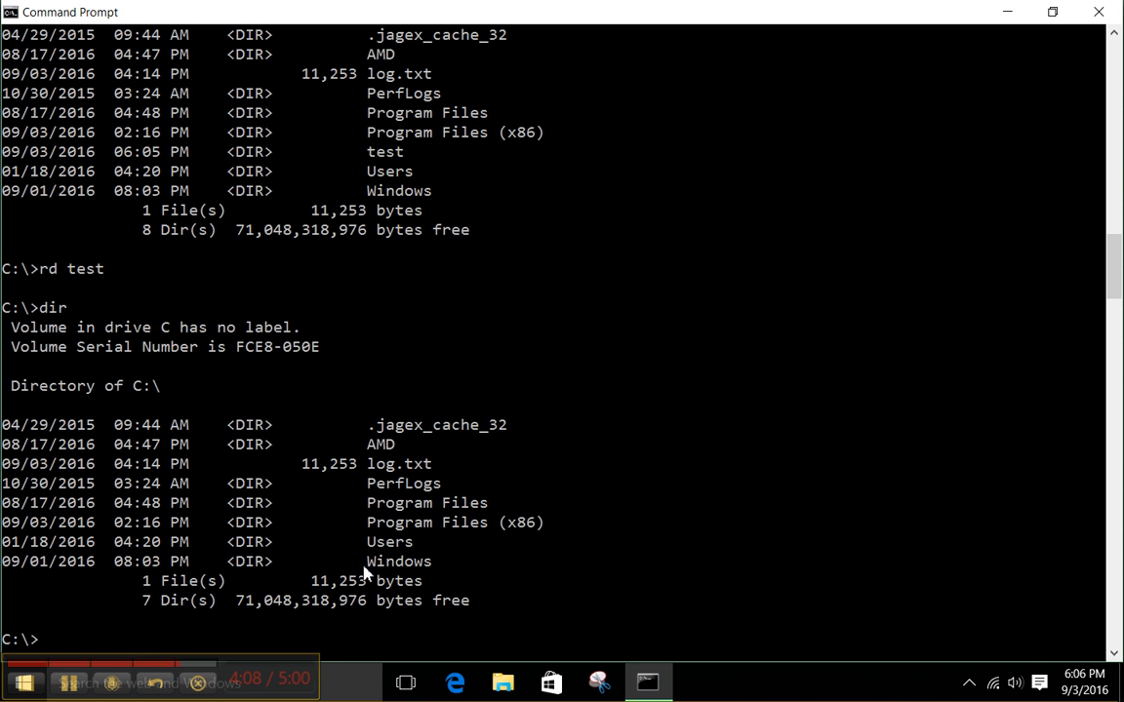
mouse_move(461, 578)
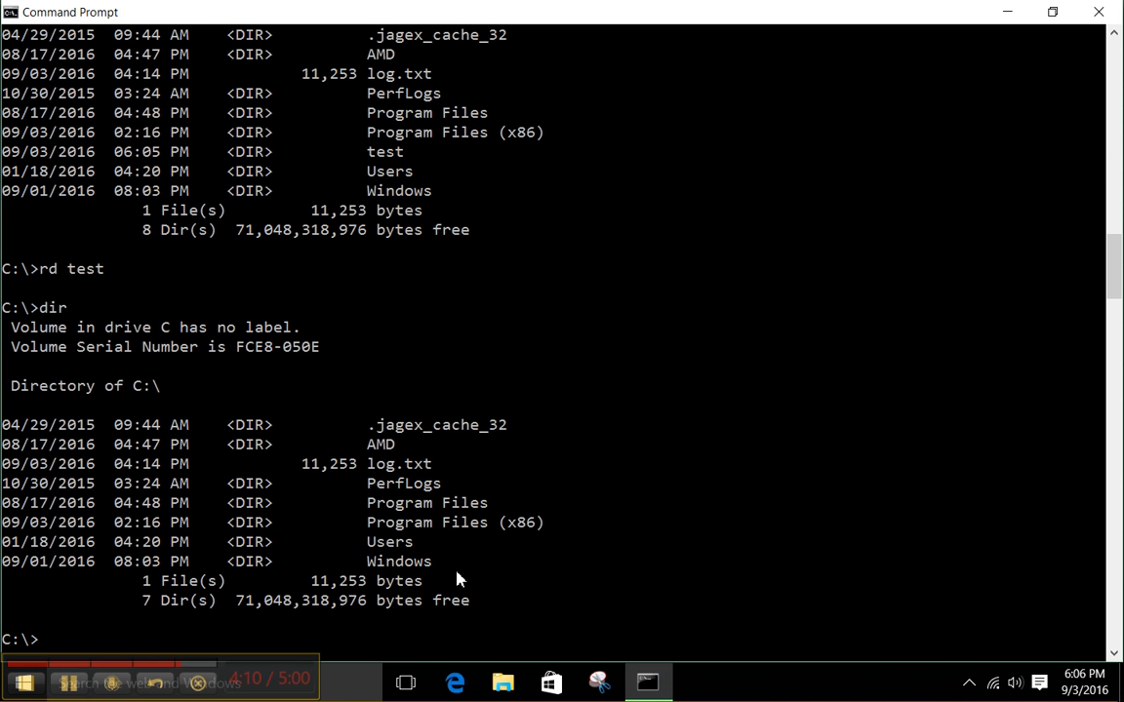
mouse_move(408, 574)
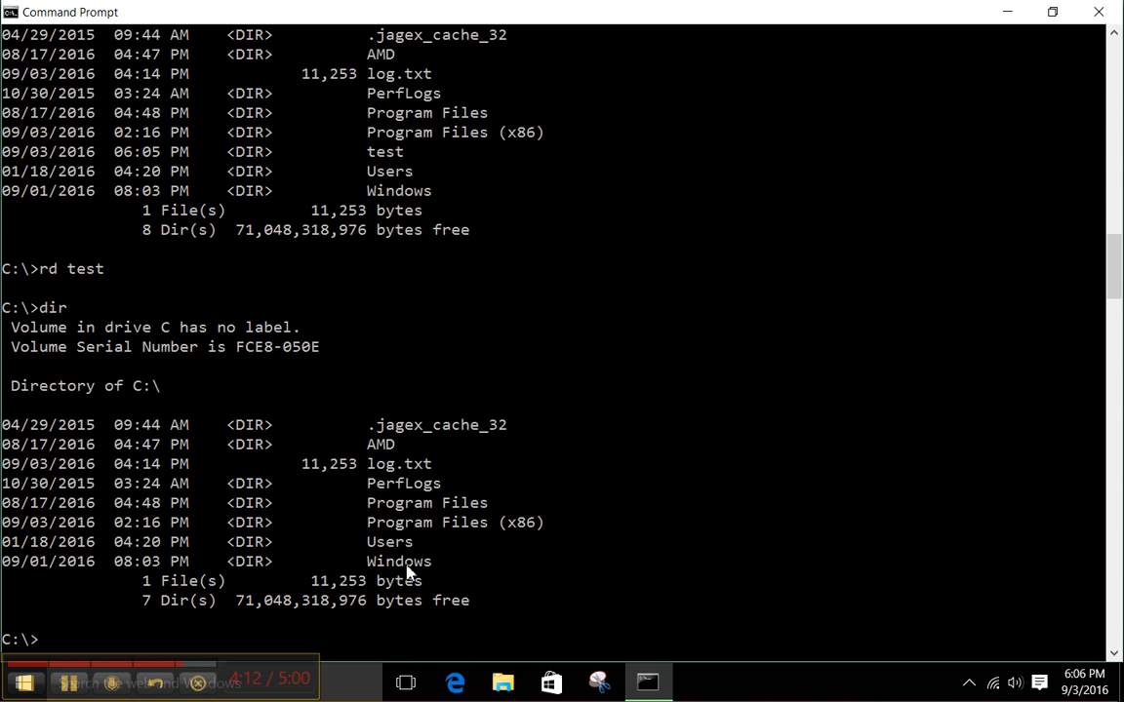
mouse_move(434, 562)
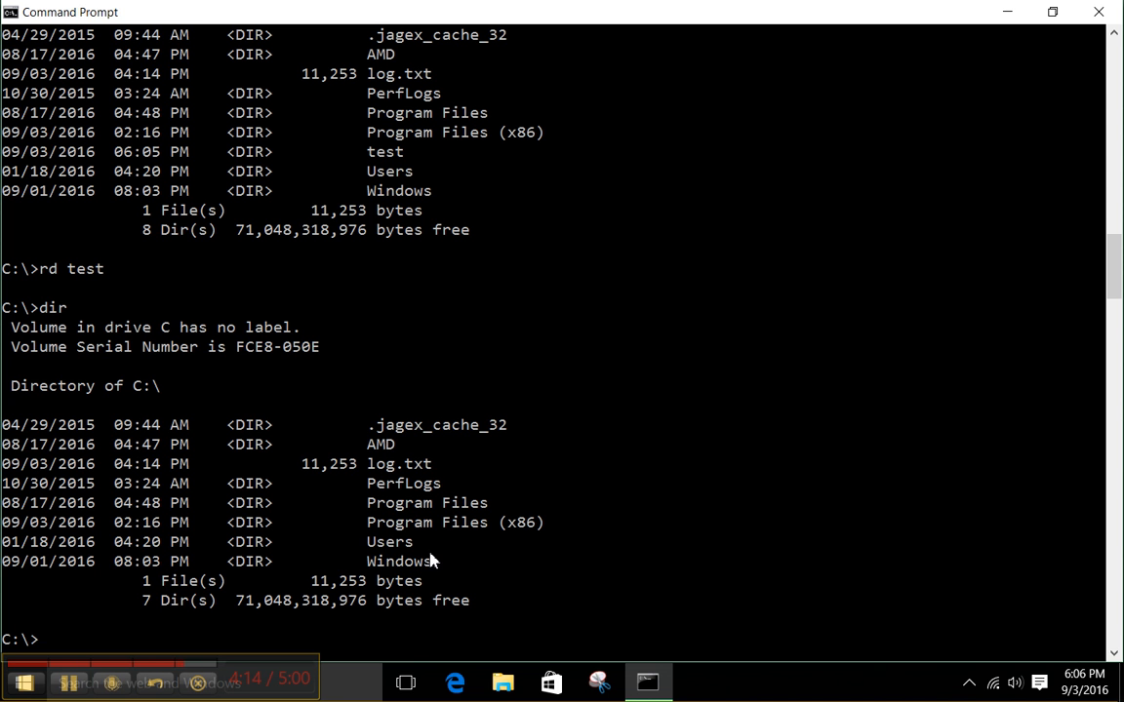